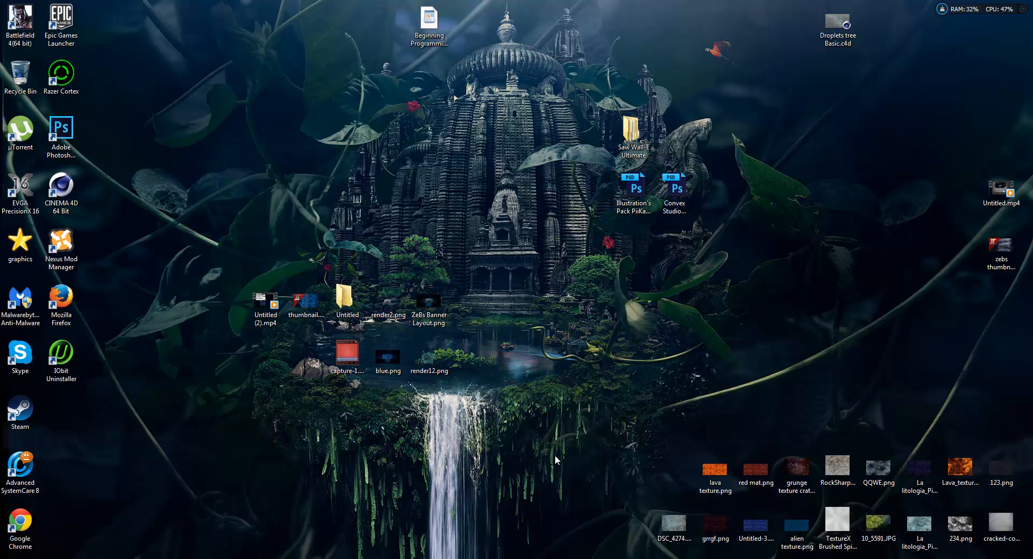
pyautogui.moveTo(399, 398)
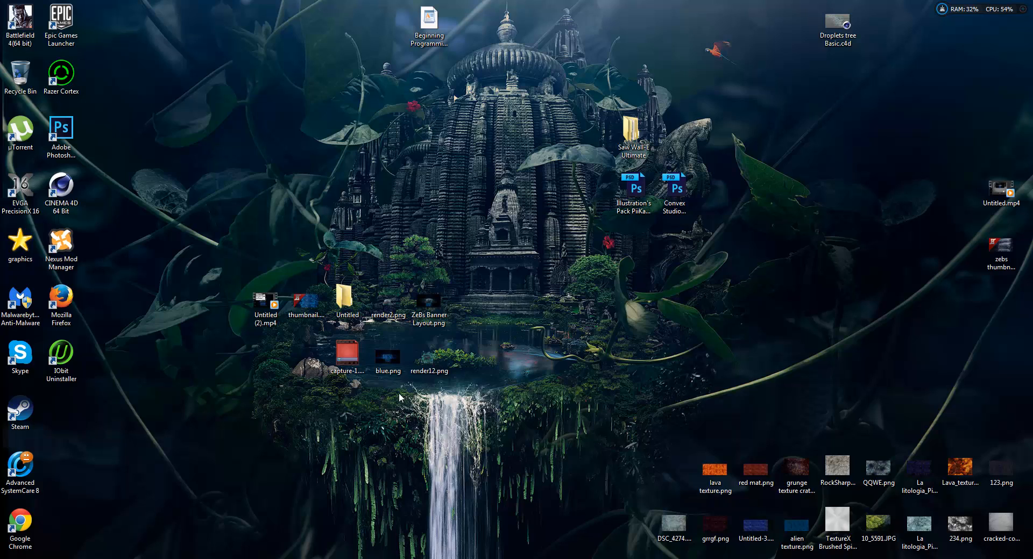
# Open graphics and browse its .psd files: Aletheia_Not_for_Sale, Dark Grundge 2D layout, Twitter templates
pyautogui.click(20, 240)
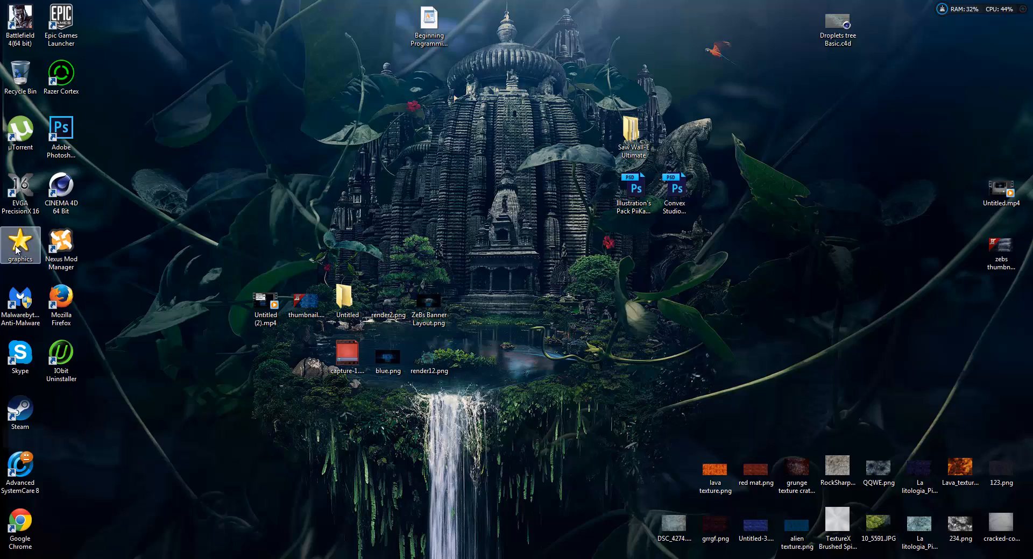
pyautogui.doubleClick(20, 244)
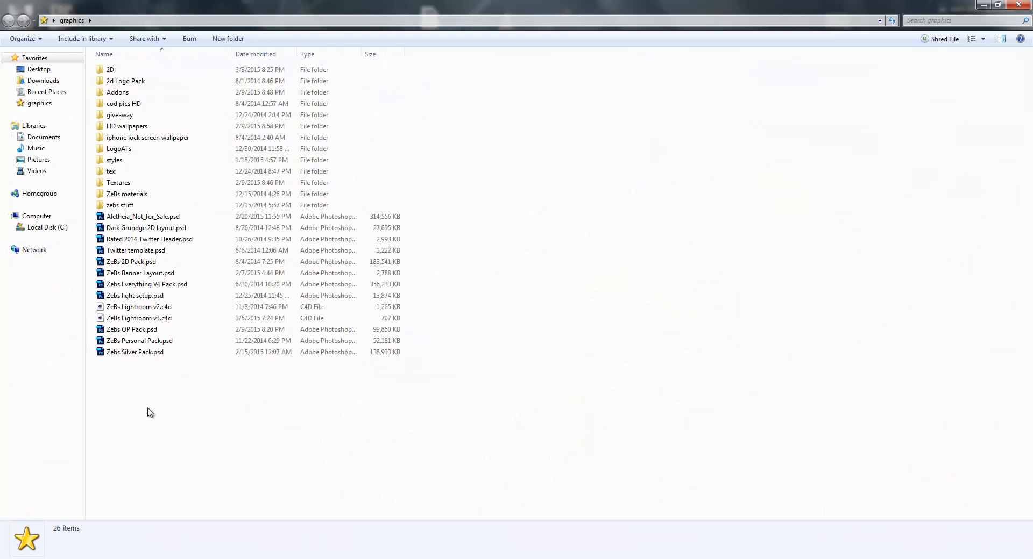
pyautogui.moveTo(193, 443)
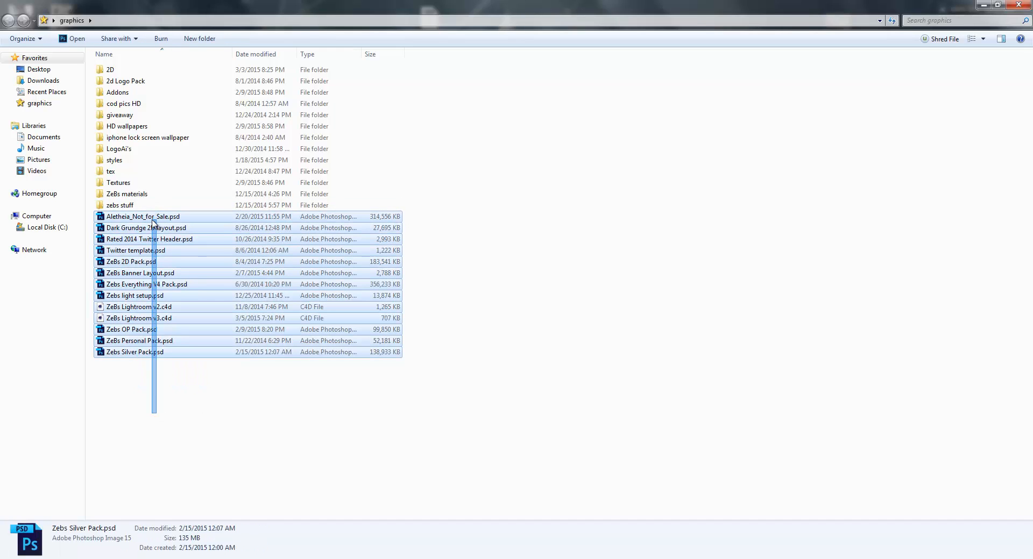
pyautogui.click(135, 352)
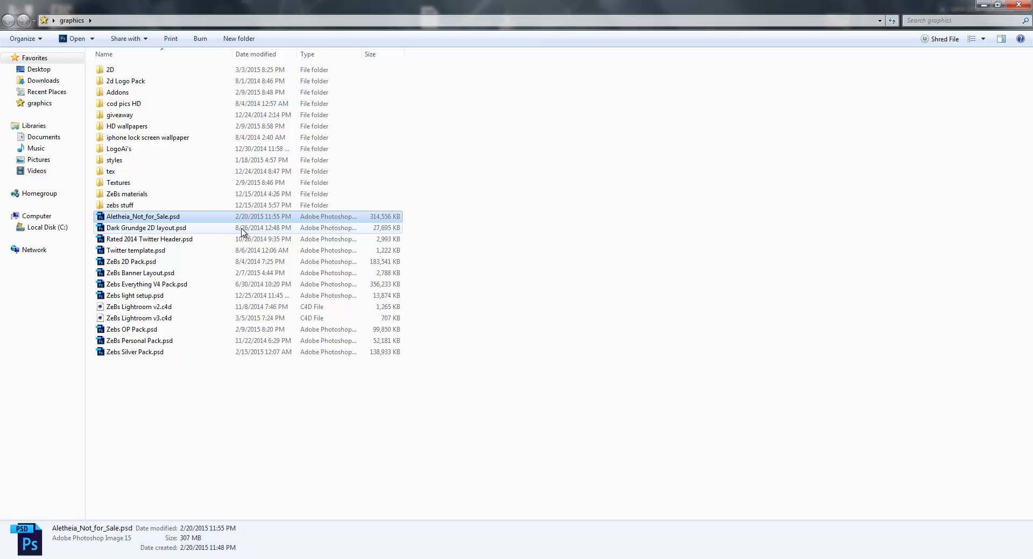
pyautogui.click(146, 228)
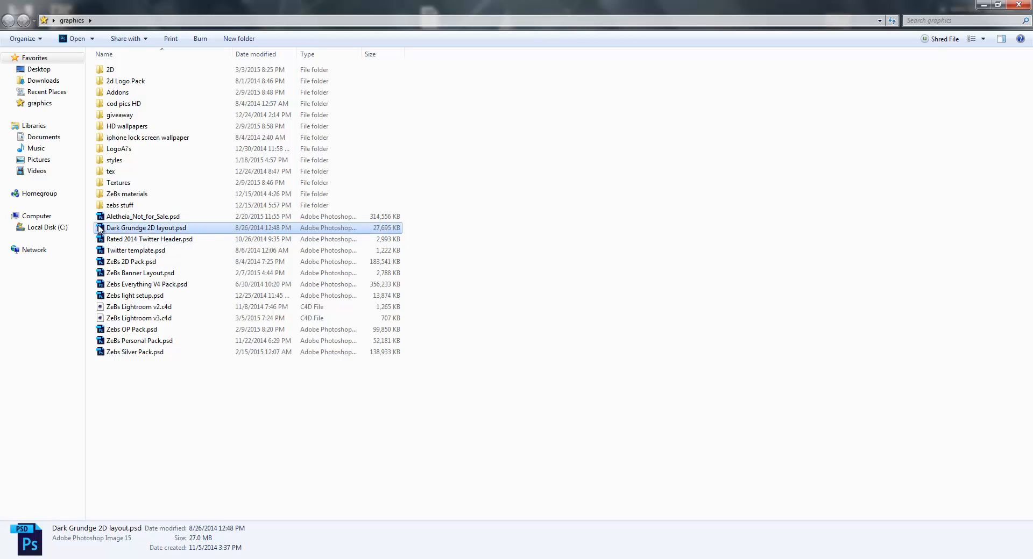
pyautogui.click(149, 240)
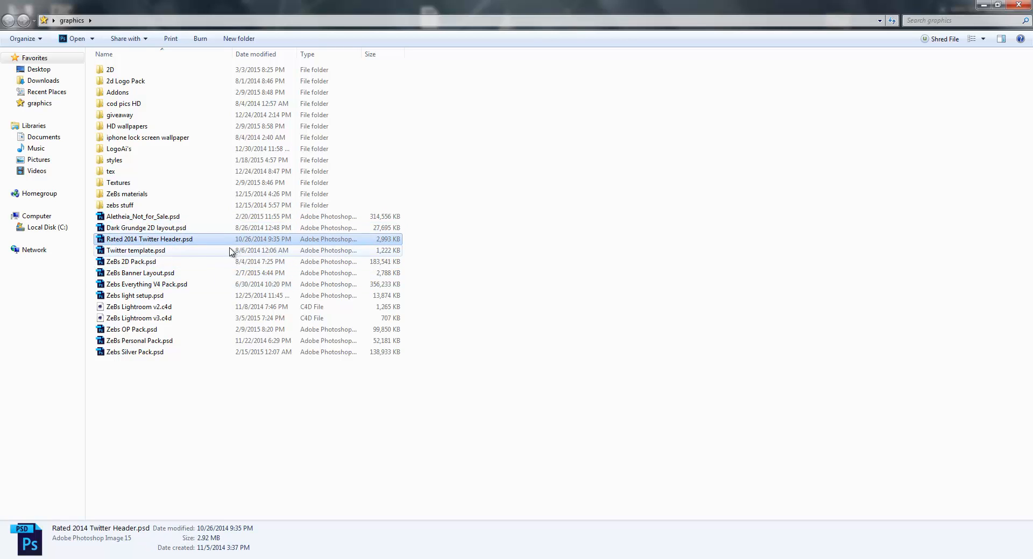
pyautogui.click(135, 250)
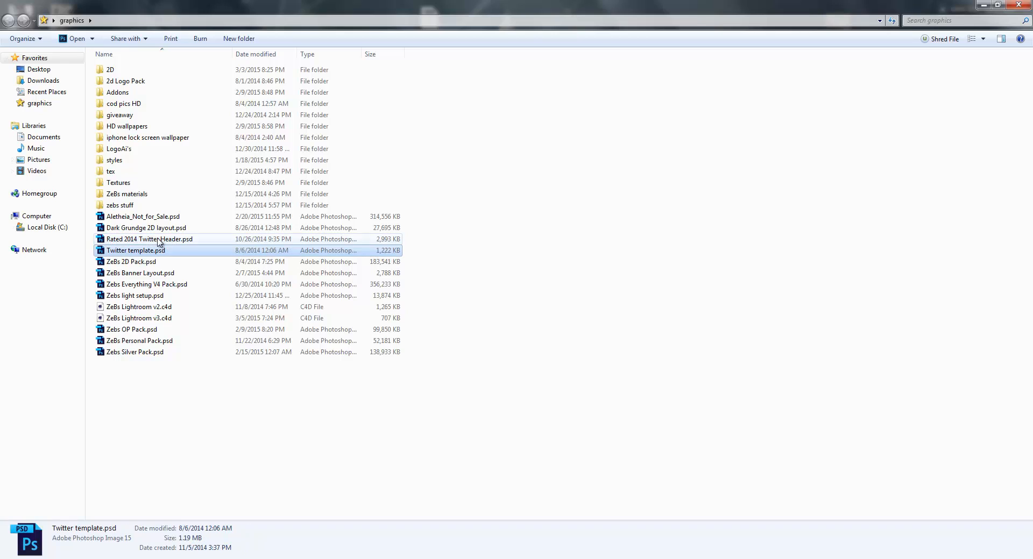
pyautogui.click(149, 238)
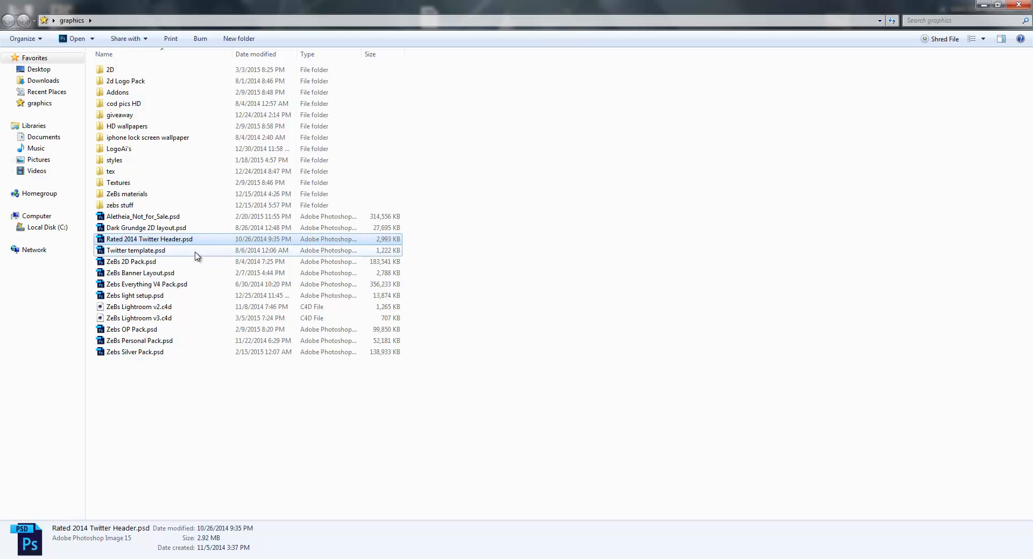
pyautogui.click(131, 261)
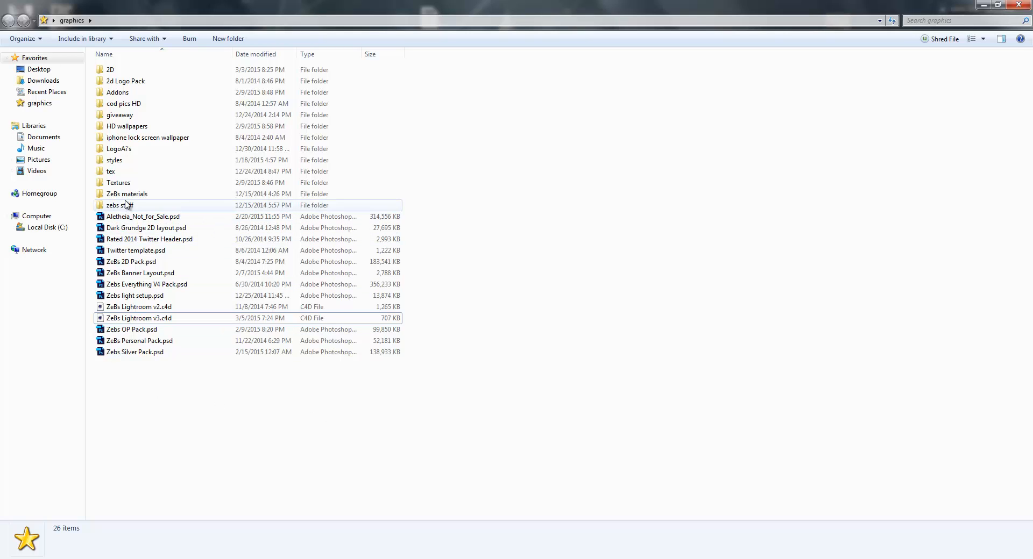
pyautogui.doubleClick(118, 205)
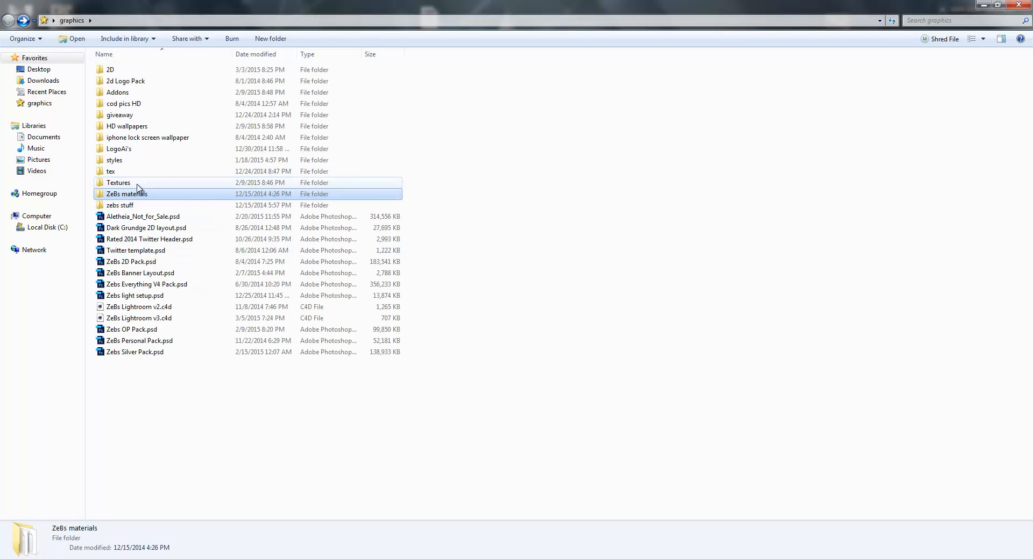
pyautogui.click(118, 183)
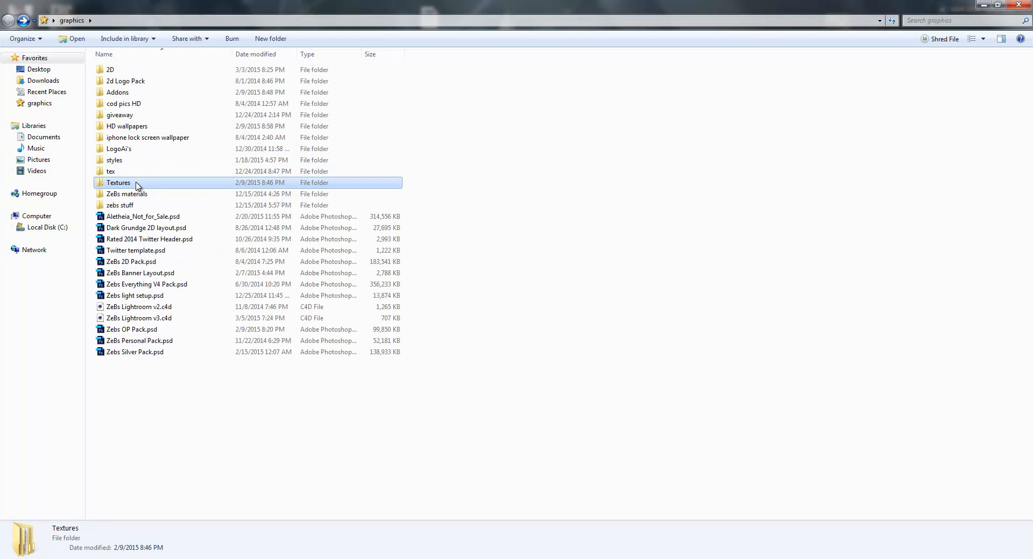
pyautogui.doubleClick(118, 183)
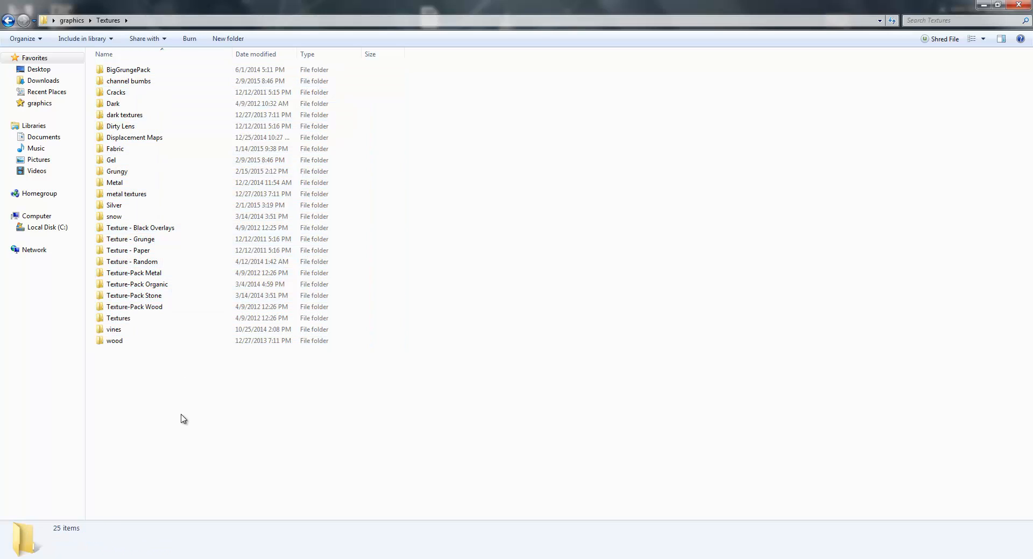
pyautogui.click(134, 137)
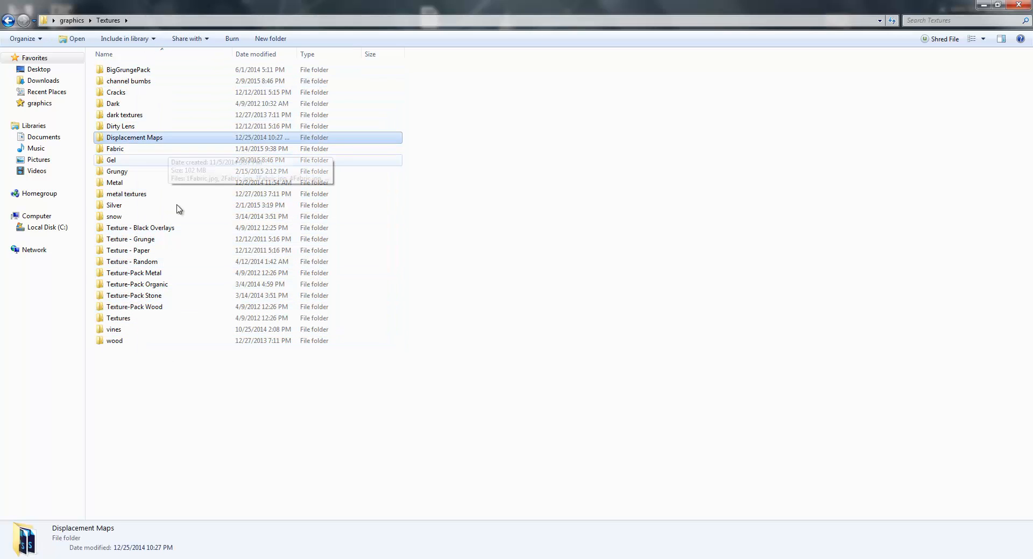
pyautogui.moveTo(464, 293)
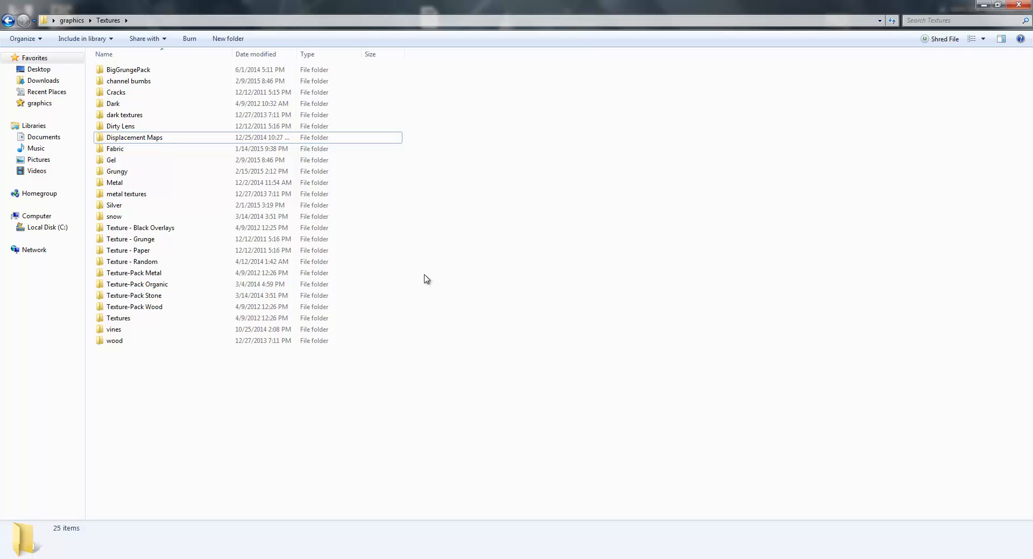
pyautogui.click(129, 82)
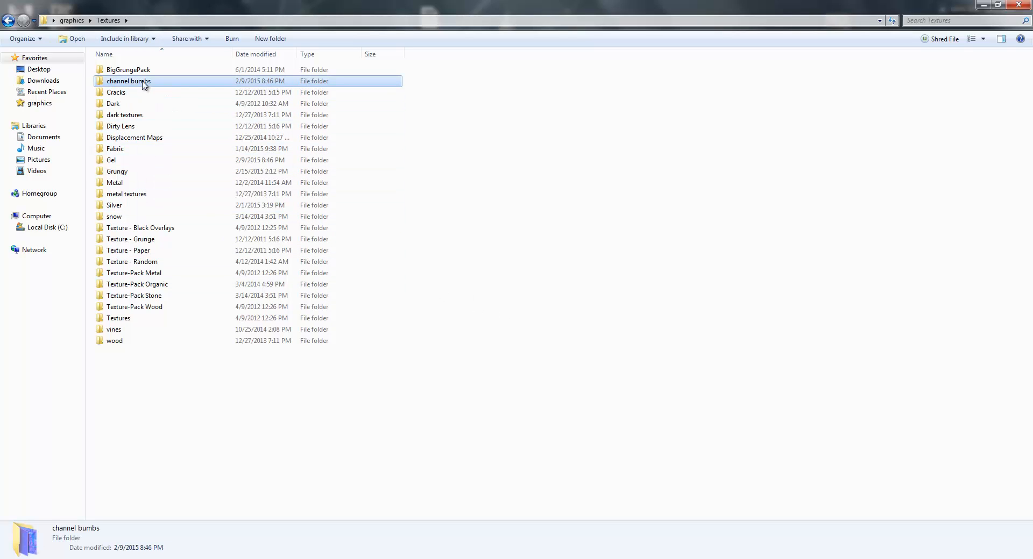
pyautogui.doubleClick(129, 80)
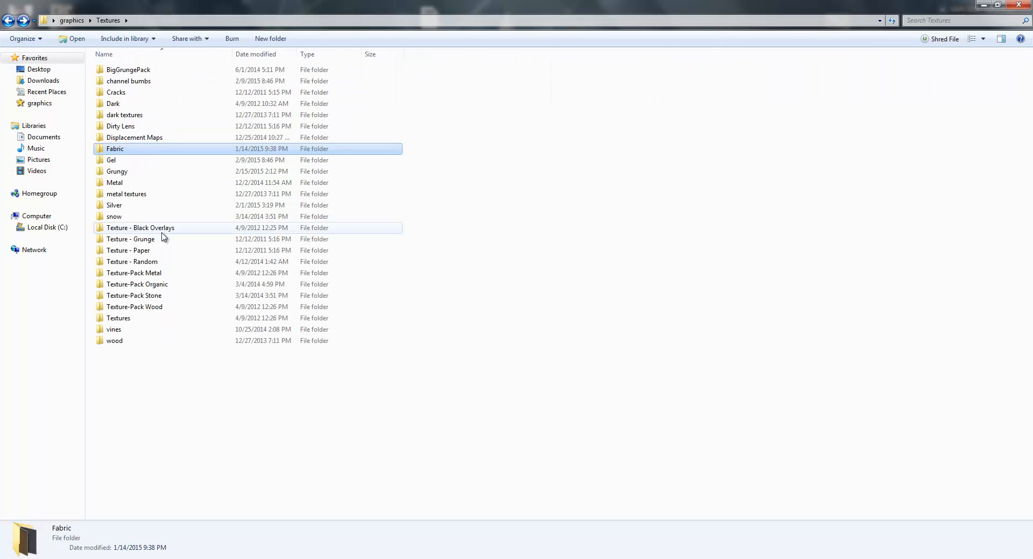
pyautogui.click(141, 228)
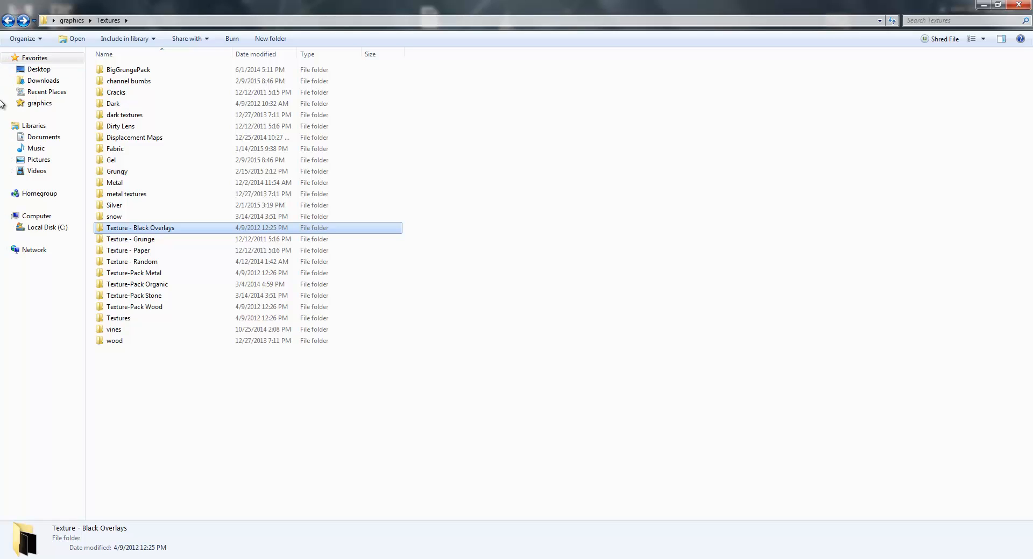
pyautogui.click(10, 21)
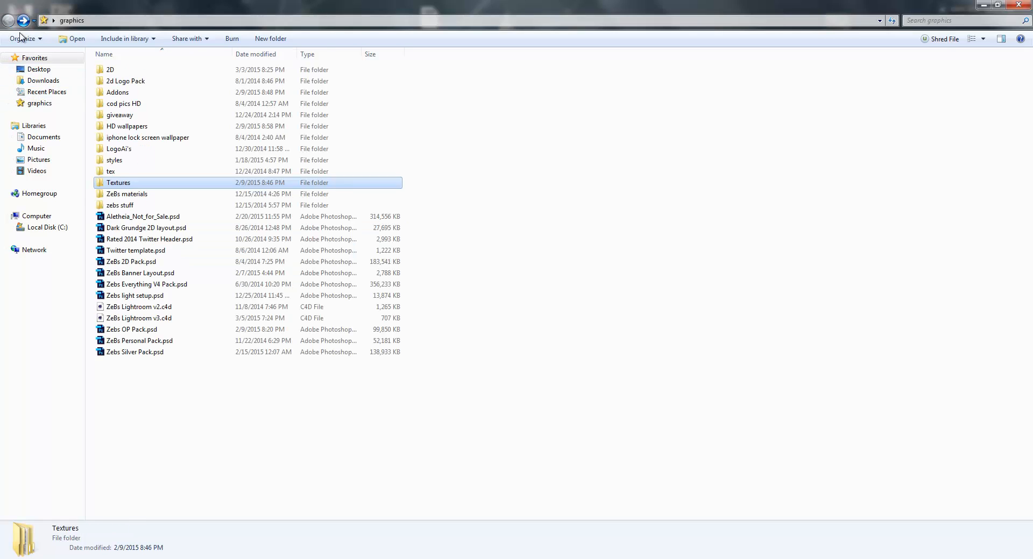
# Peek into LogoAi's, return to graphics, then open HD wallpapers and pick Swiss Alps Stars
pyautogui.click(114, 160)
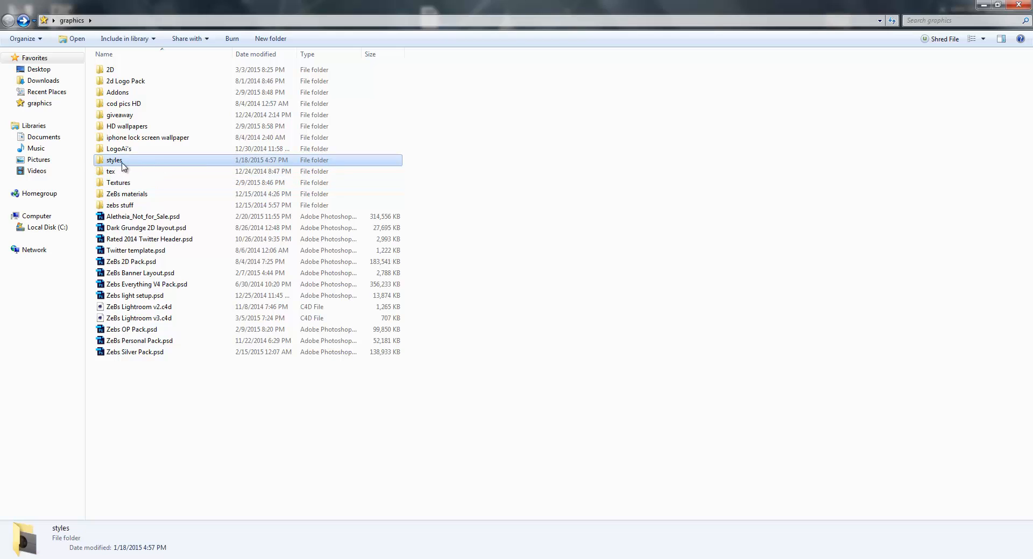
pyautogui.moveTo(138, 171)
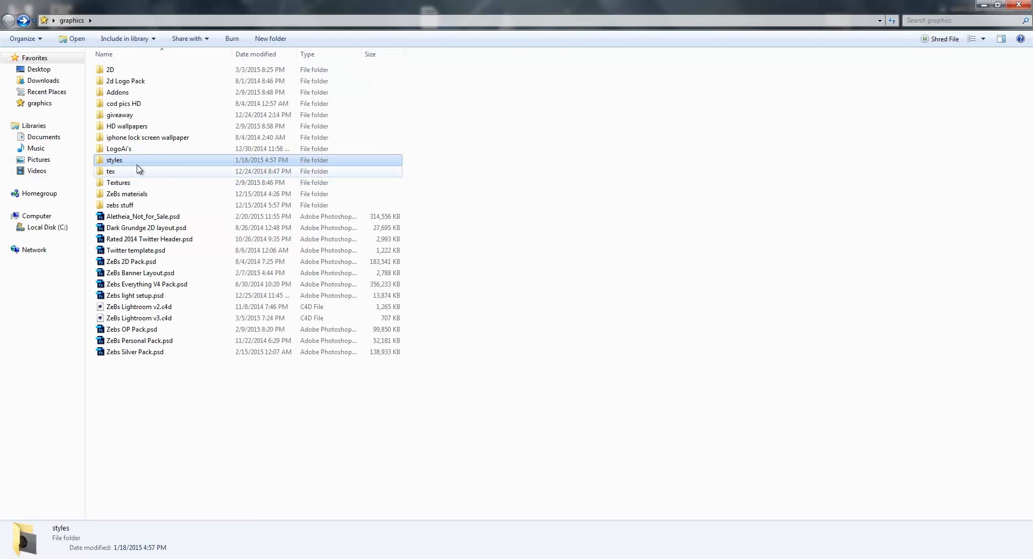
pyautogui.doubleClick(118, 148)
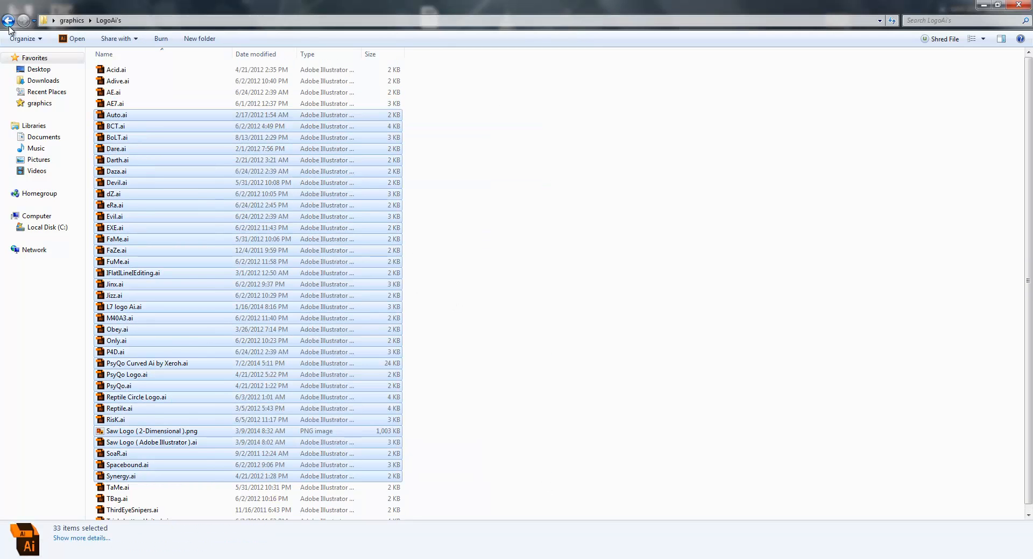
pyautogui.click(10, 21)
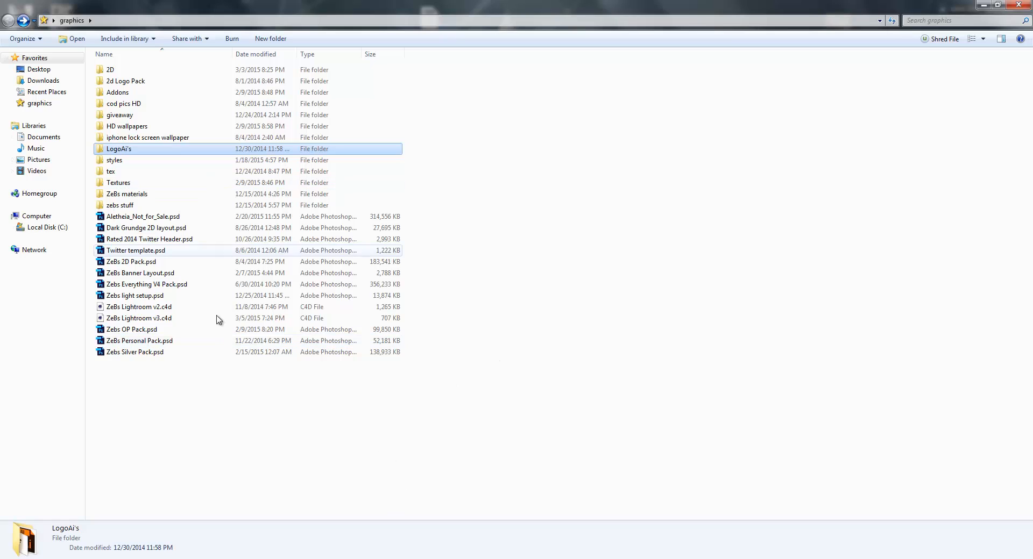
pyautogui.press('ctrl+a')
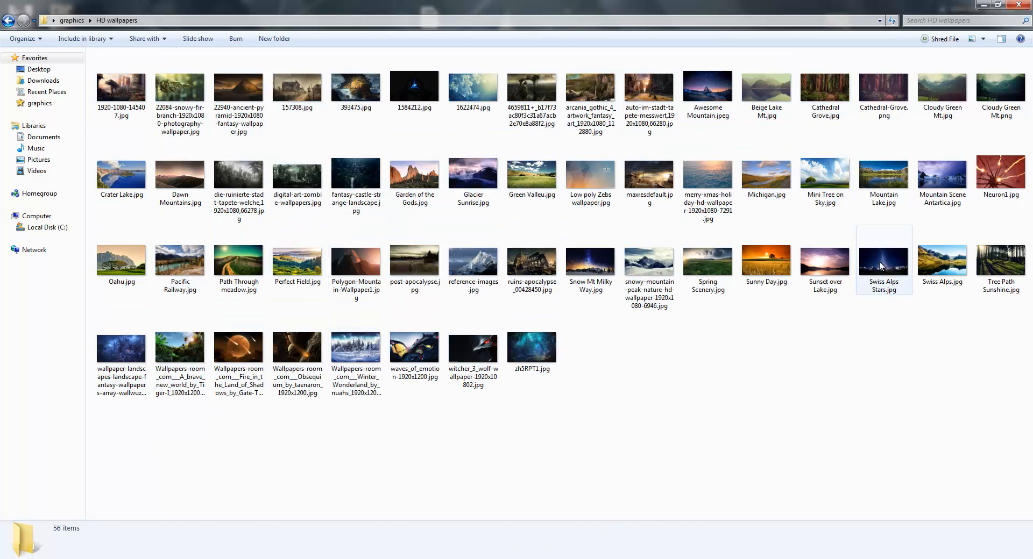
pyautogui.click(9, 21)
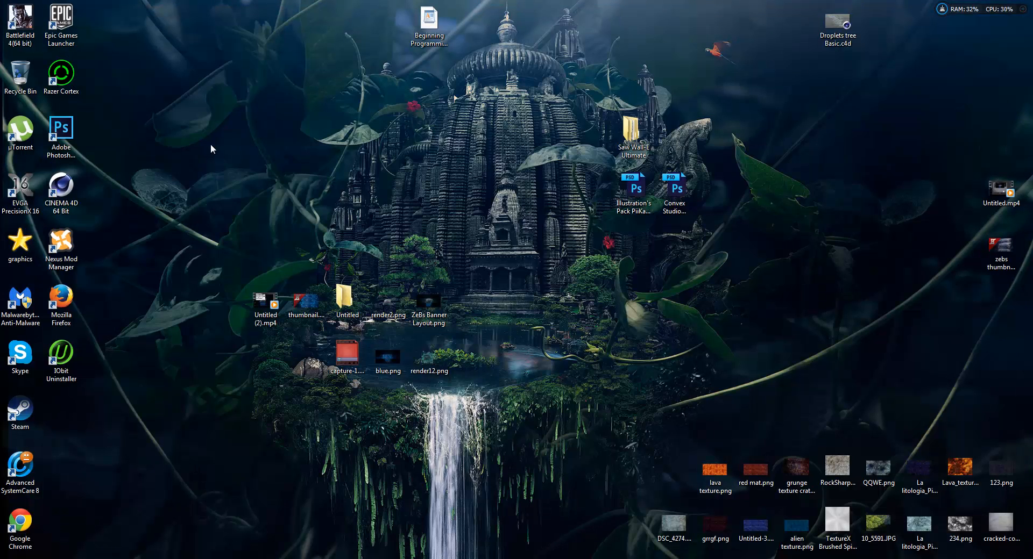
pyautogui.moveTo(217, 144)
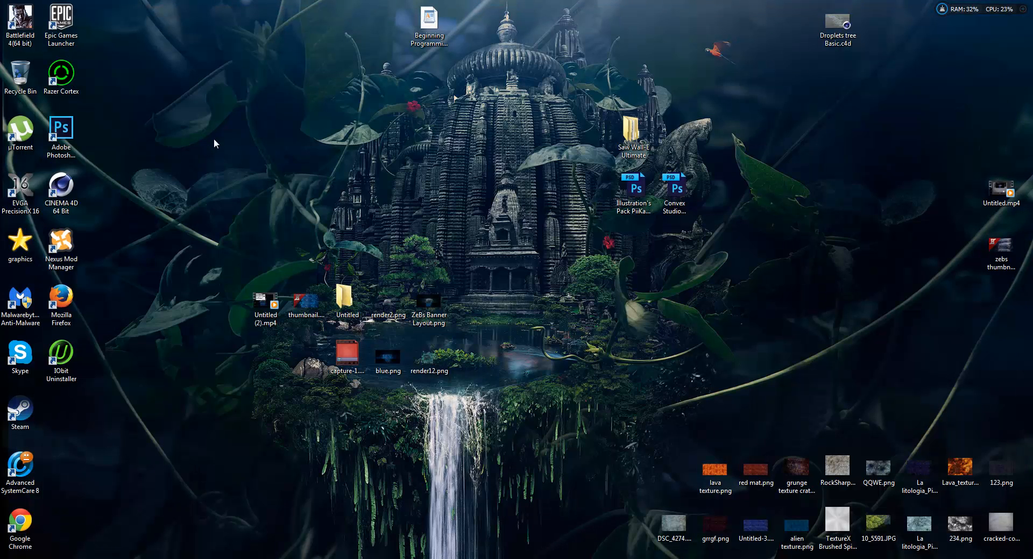
pyautogui.moveTo(4, 273)
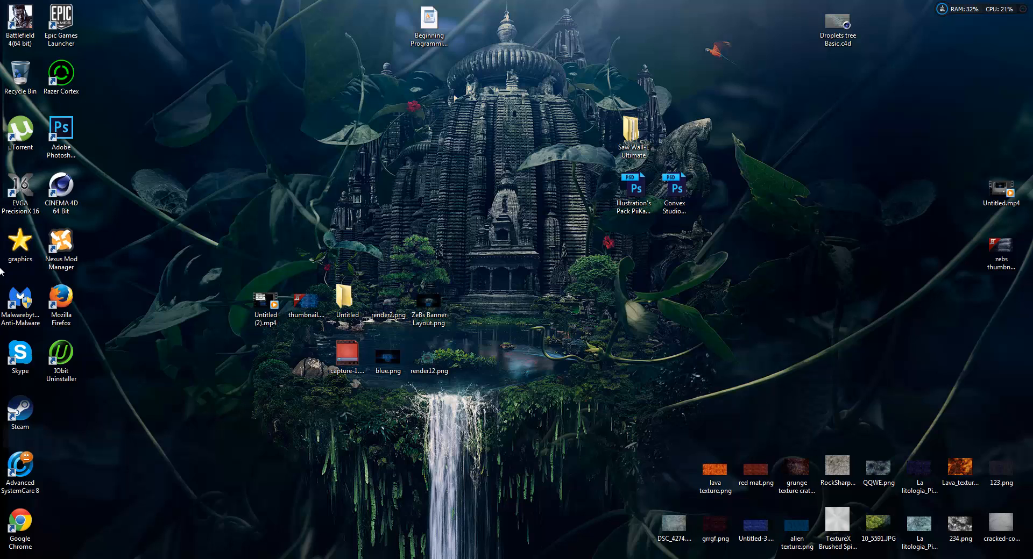
# Create a desktop folder with New > Folder, keeping the default name 'New folder'
pyautogui.rightClick(158, 128)
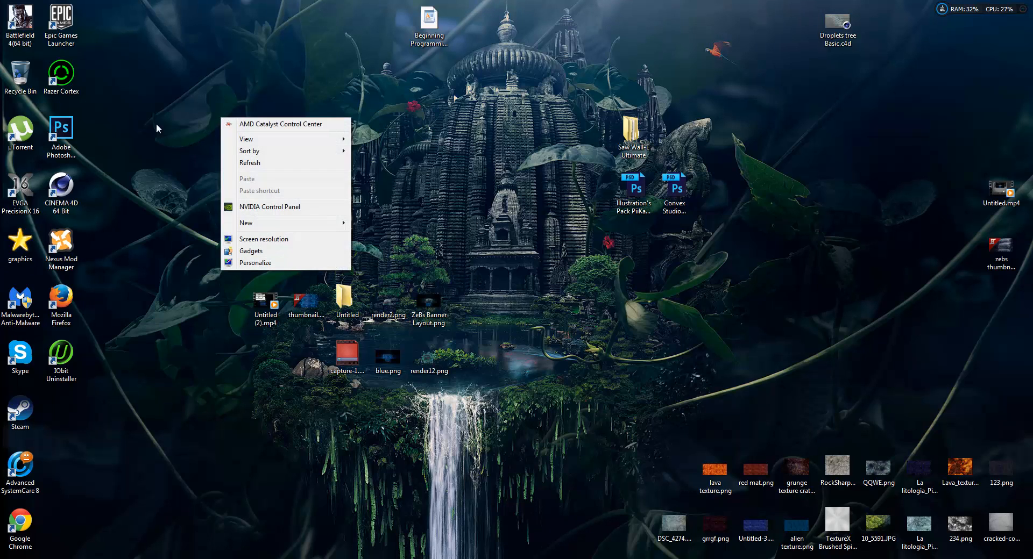
pyautogui.click(204, 131)
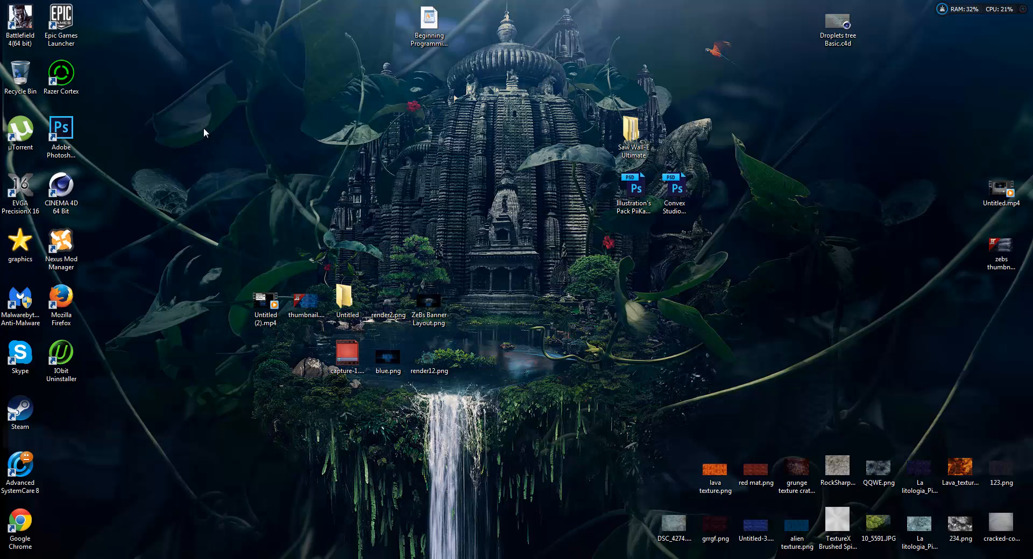
pyautogui.rightClick(233, 135)
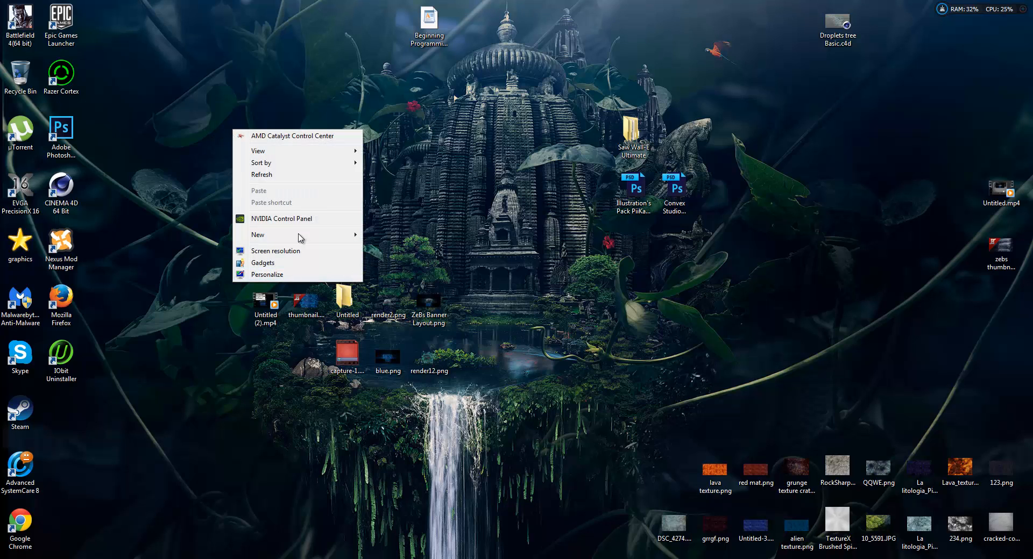
pyautogui.click(257, 234)
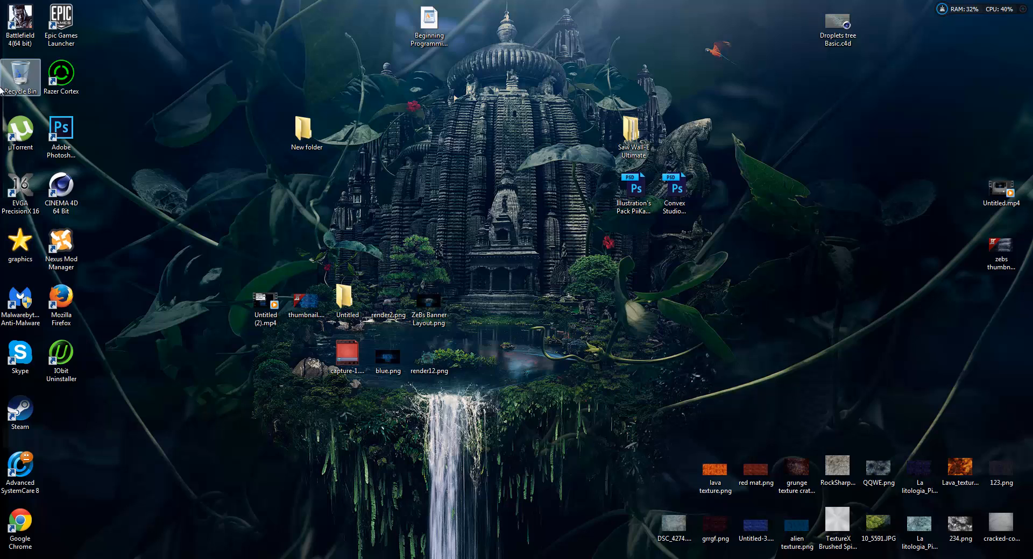
pyautogui.click(21, 303)
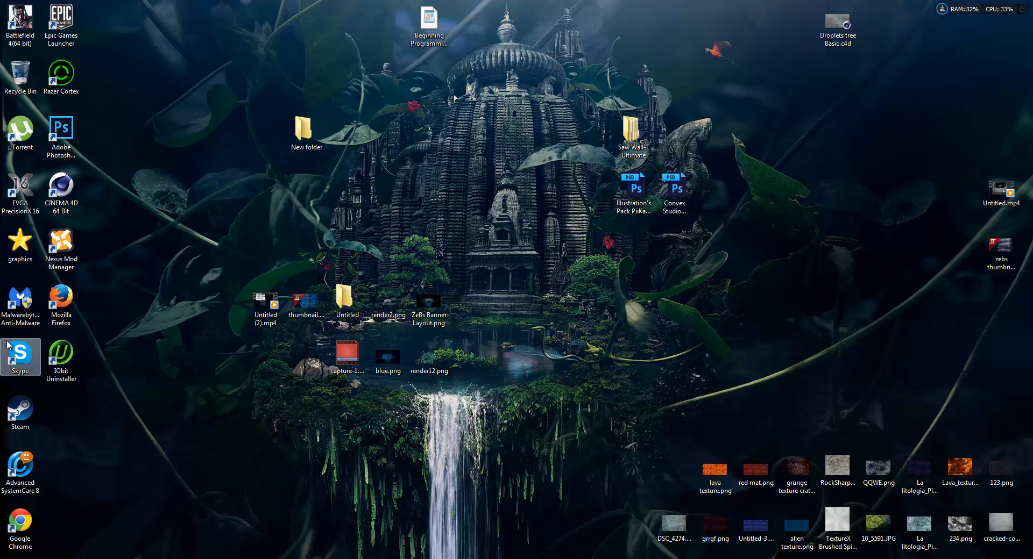
# Change New folder's icon to the red X via Properties > Customize > Change Icon
pyautogui.rightClick(306, 132)
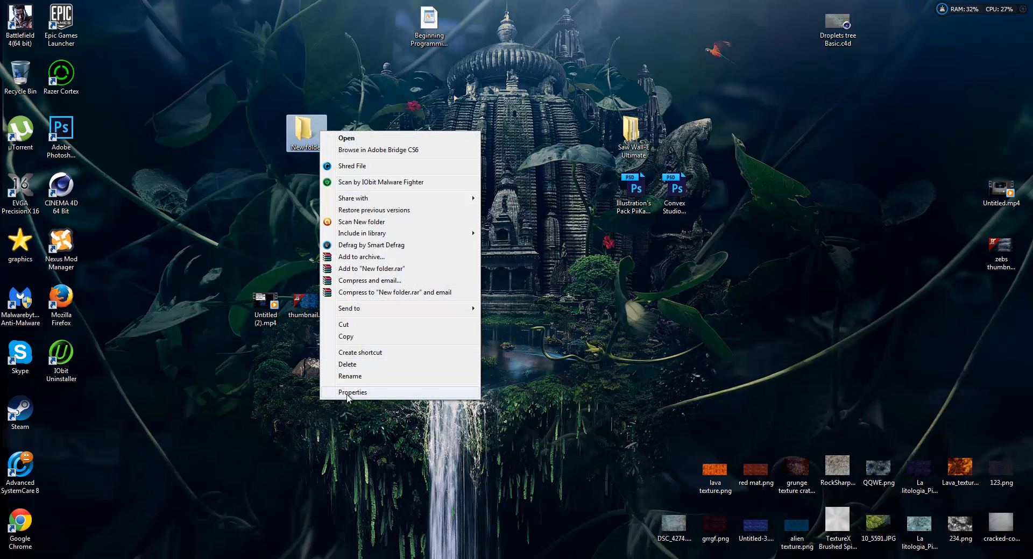
pyautogui.click(353, 392)
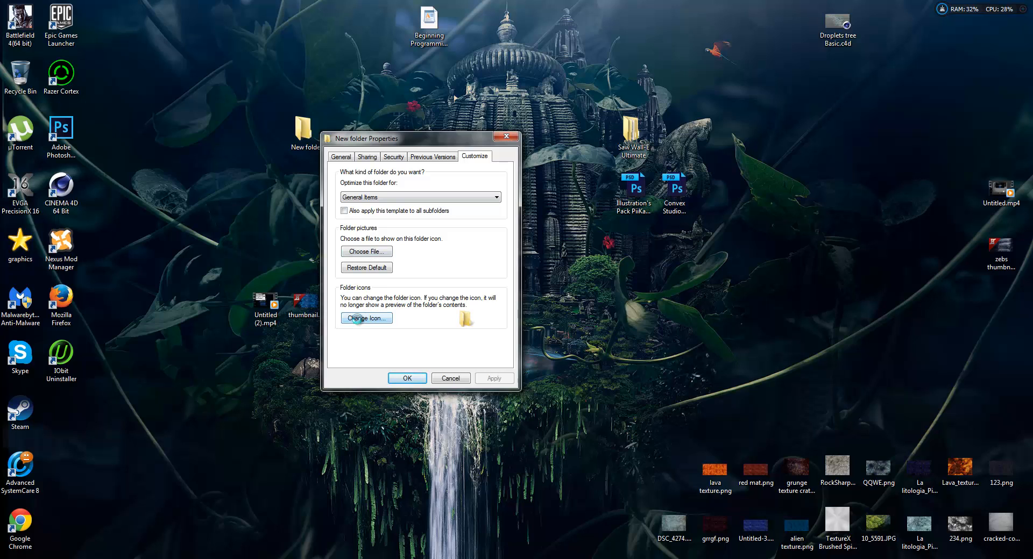
pyautogui.click(366, 319)
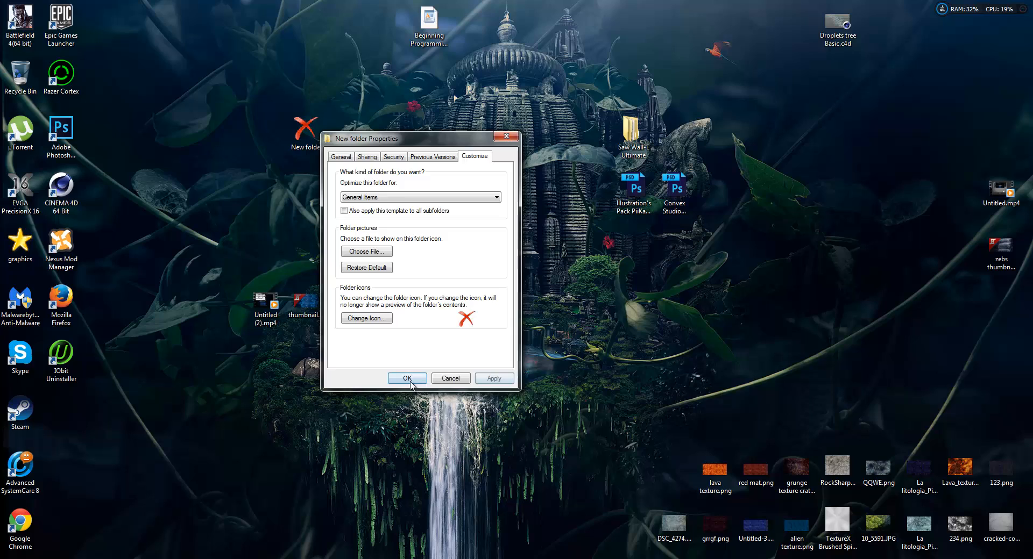
pyautogui.click(406, 378)
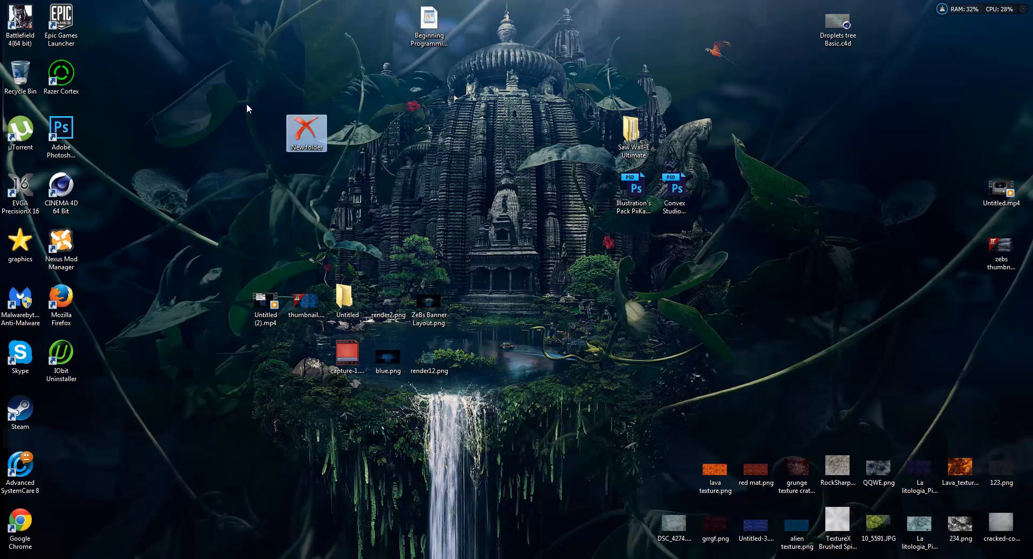
# Name the red X folder GFX without merging into graphics, and open it empty
pyautogui.moveTo(306, 132); pyautogui.dragTo(225, 133)
pyautogui.write('Graphics')
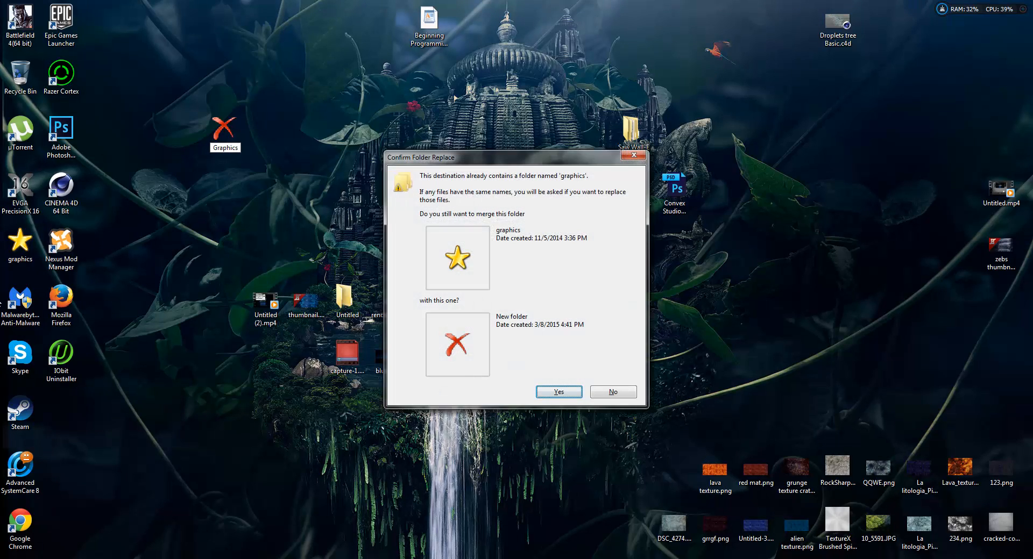
pyautogui.click(558, 392)
pyautogui.write('GFX')
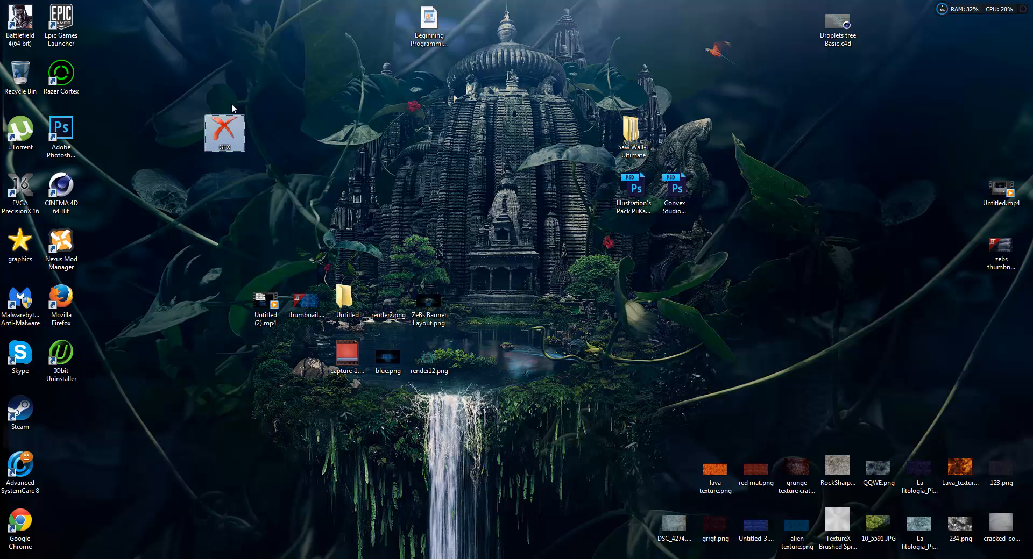
pyautogui.doubleClick(224, 129)
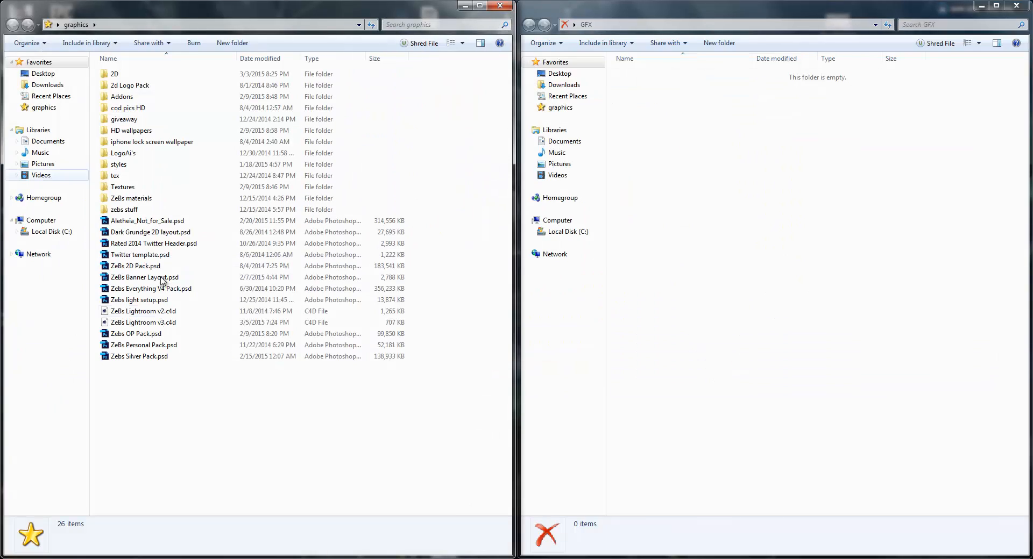
pyautogui.click(138, 356)
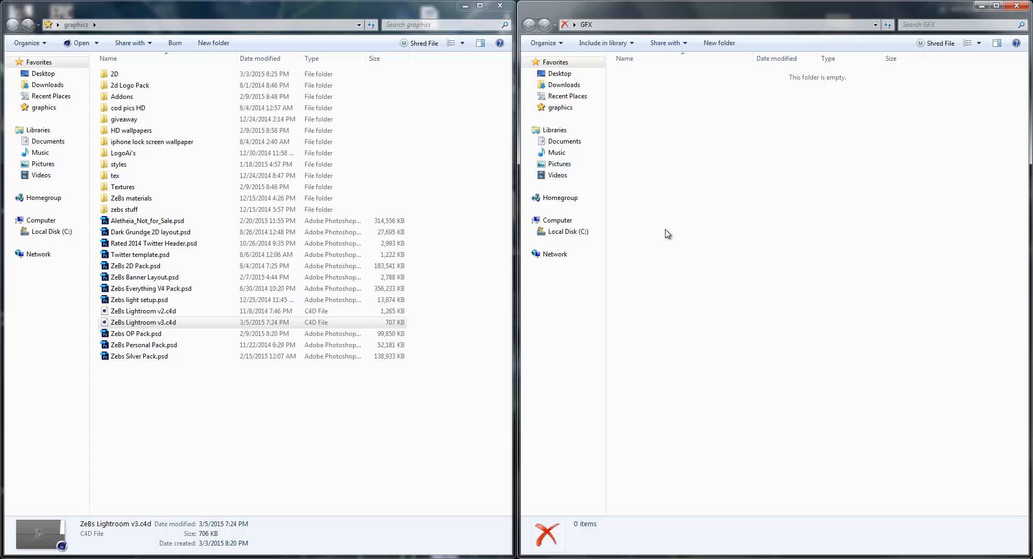
# Select ZeBs Lightroom v3.c4d in graphics for copying into GFX
pyautogui.click(138, 357)
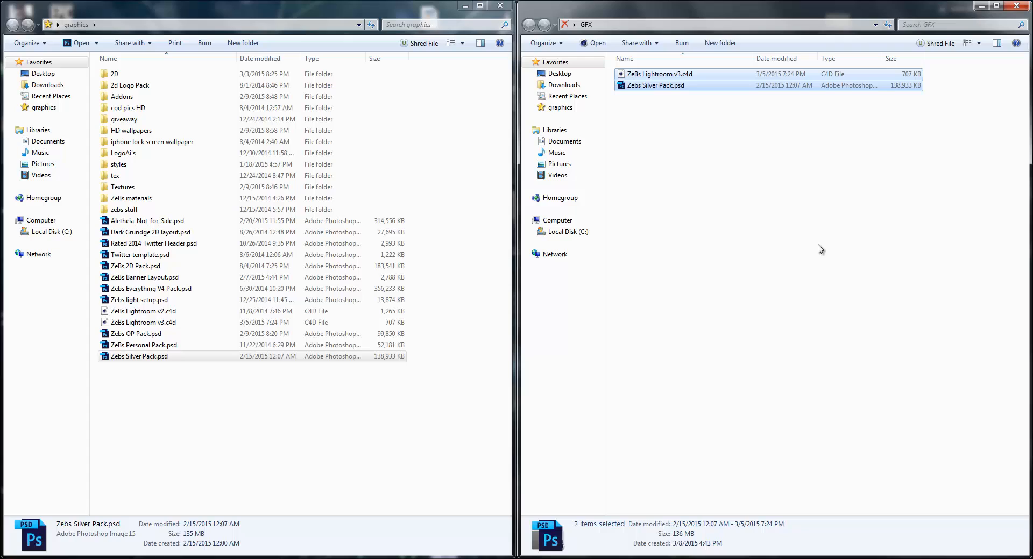
pyautogui.moveTo(751, 196)
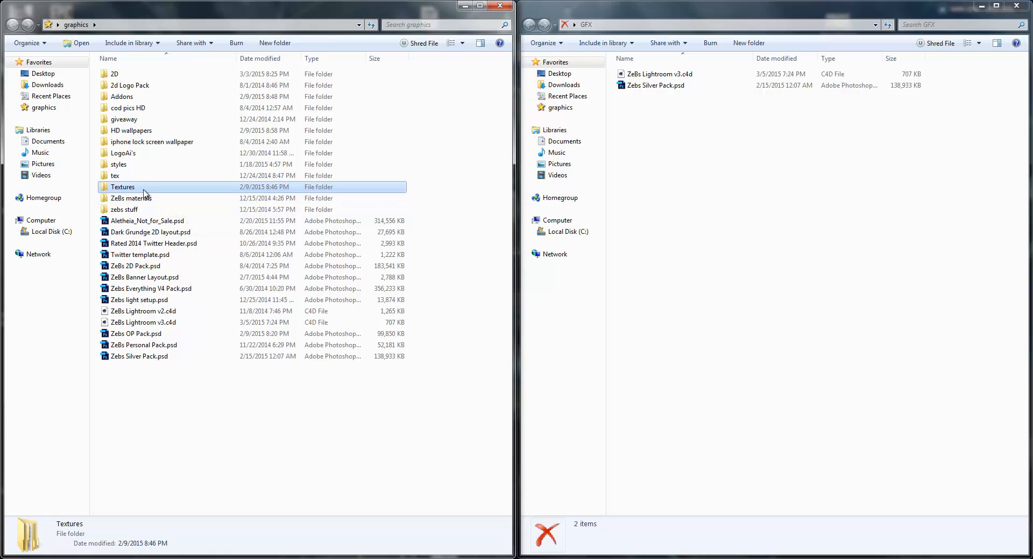
pyautogui.moveTo(131, 198)
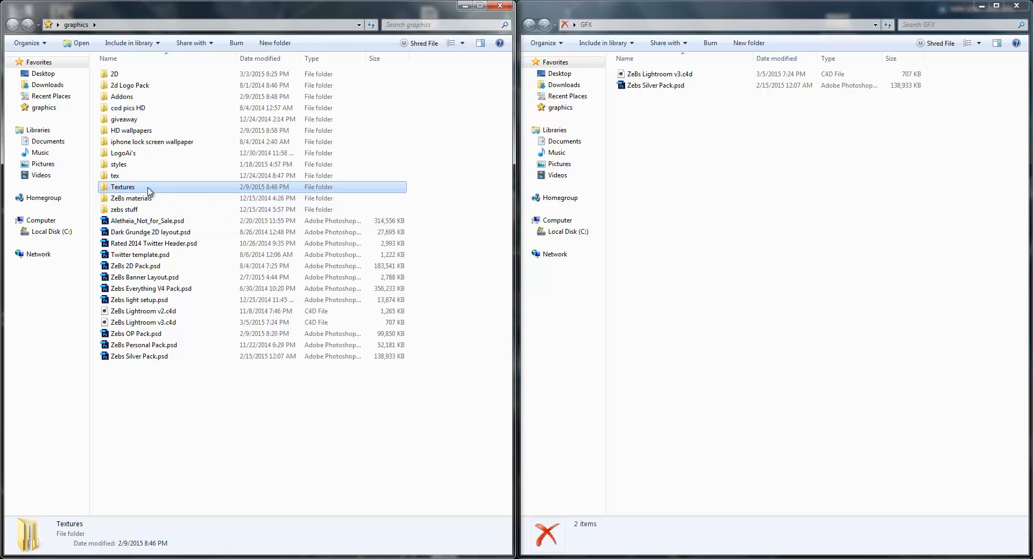
# Look inside Textures, return to graphics, and select the LogoAi's folder to copy
pyautogui.doubleClick(123, 187)
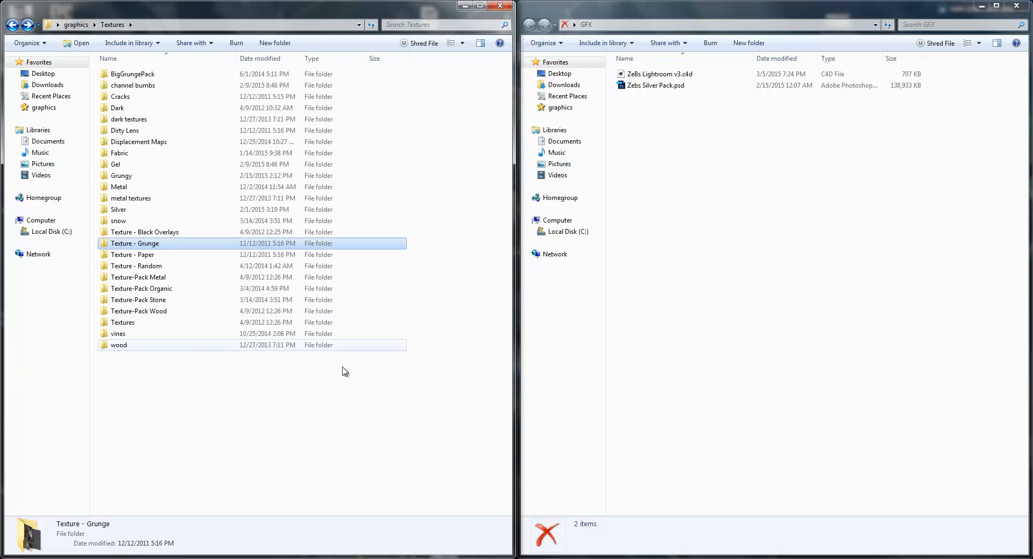
pyautogui.press('ctrl+a')
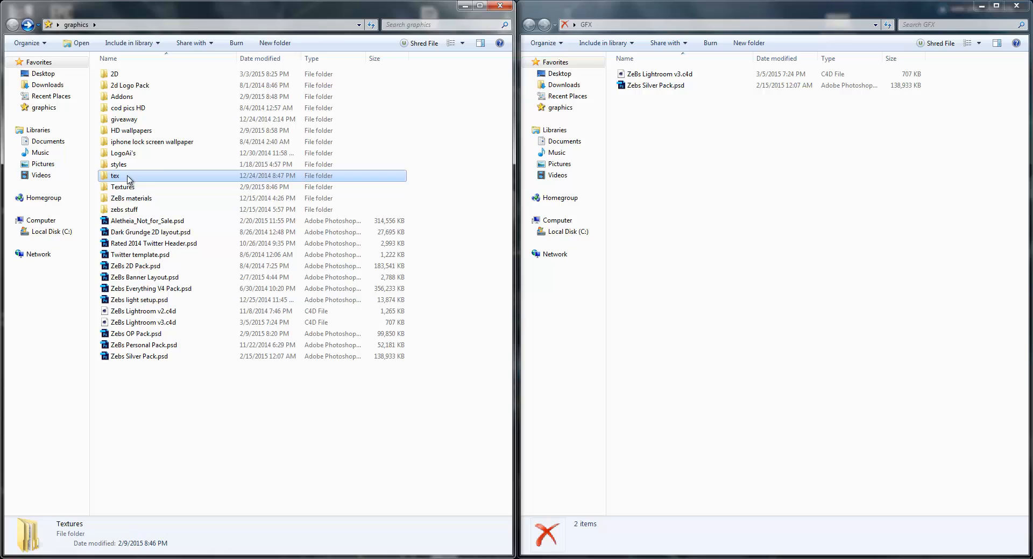
pyautogui.click(123, 119)
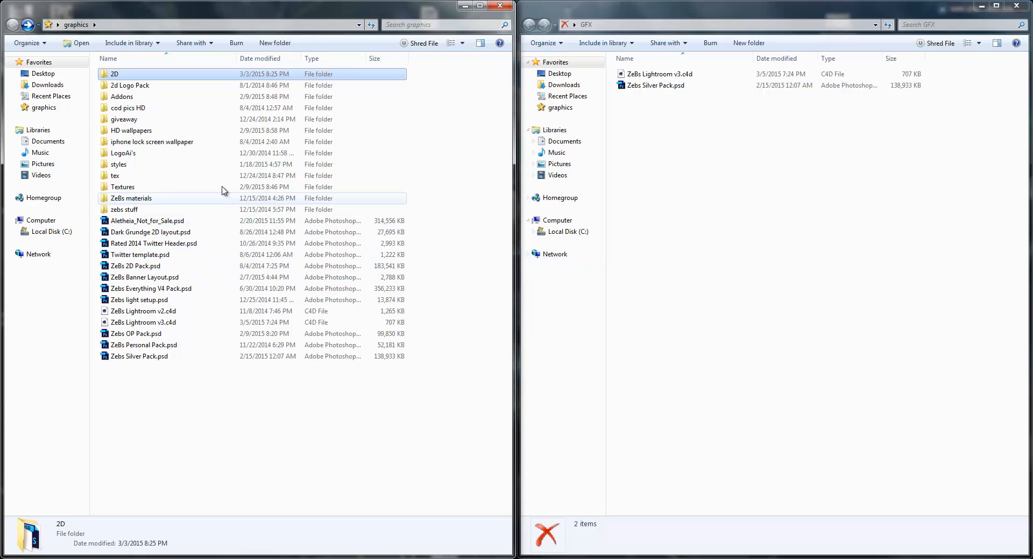
pyautogui.click(122, 153)
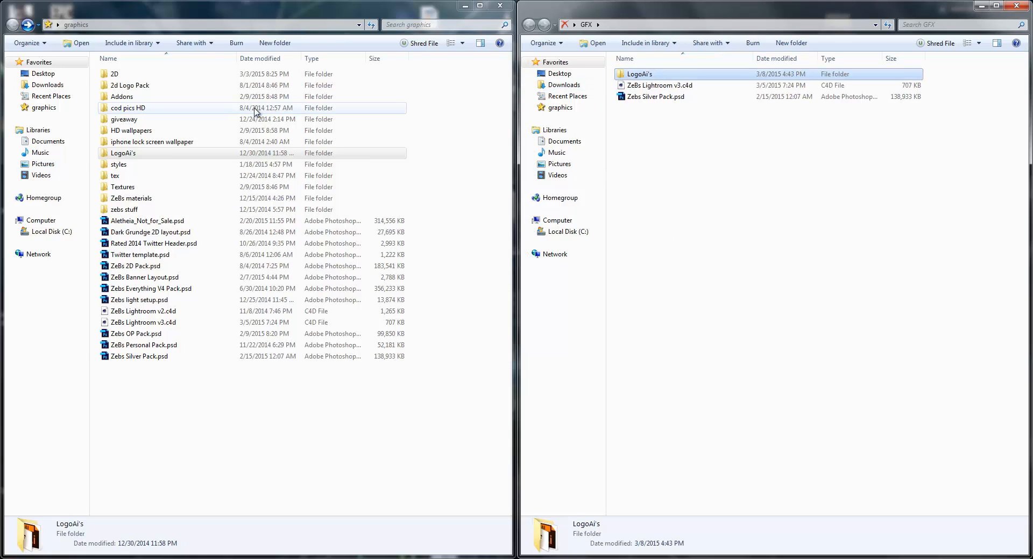
# Preview the 2d Logo Pack folder's contents, then go back to graphics
pyautogui.doubleClick(129, 85)
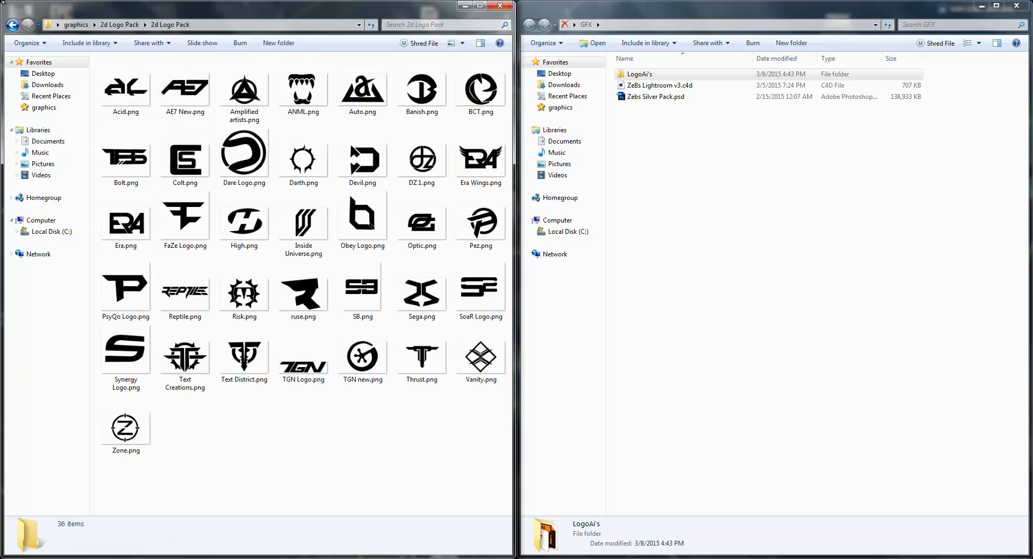
pyautogui.click(12, 24)
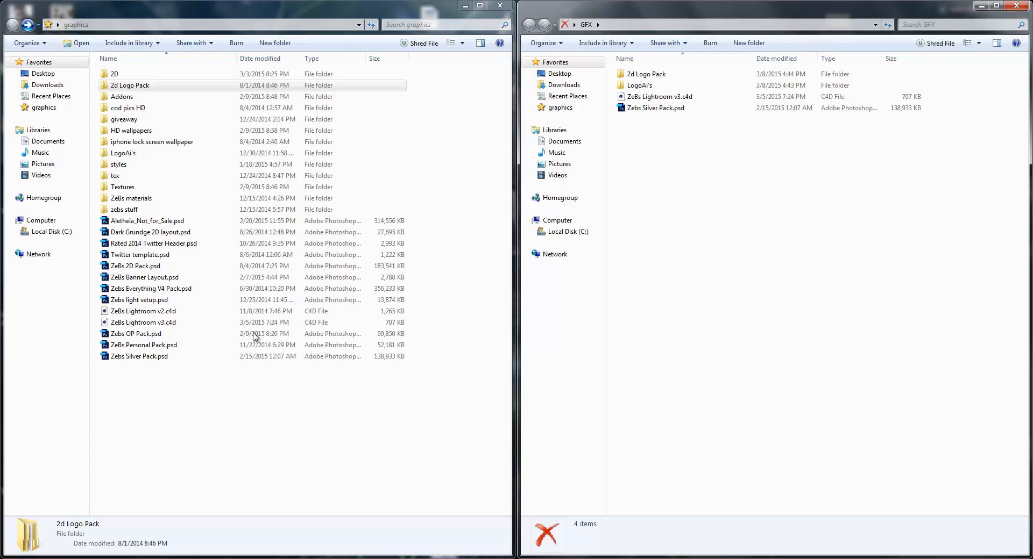
# Open the copied 2d Logo Pack in GFX, view the TGN new logo, then return to GFX
pyautogui.click(645, 74)
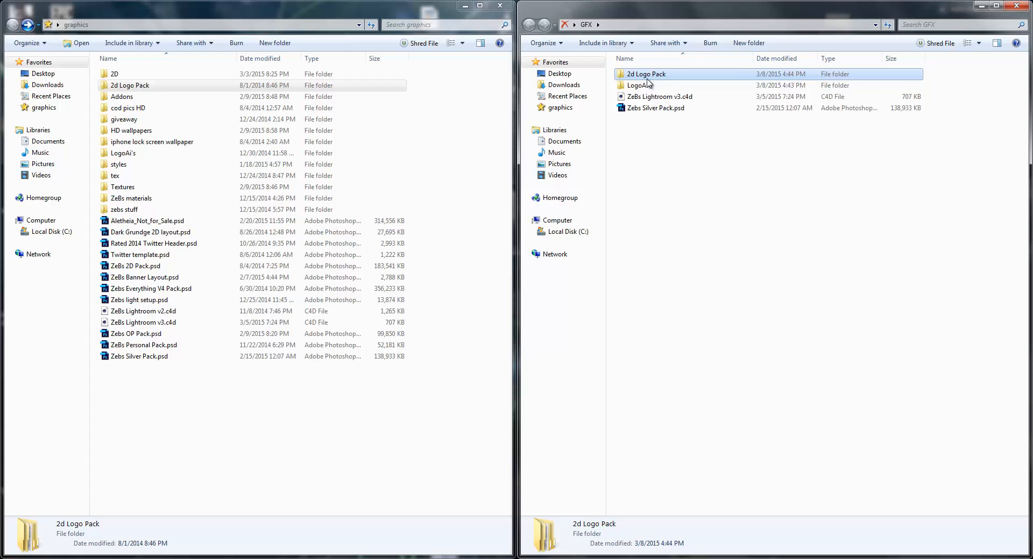
pyautogui.doubleClick(644, 74)
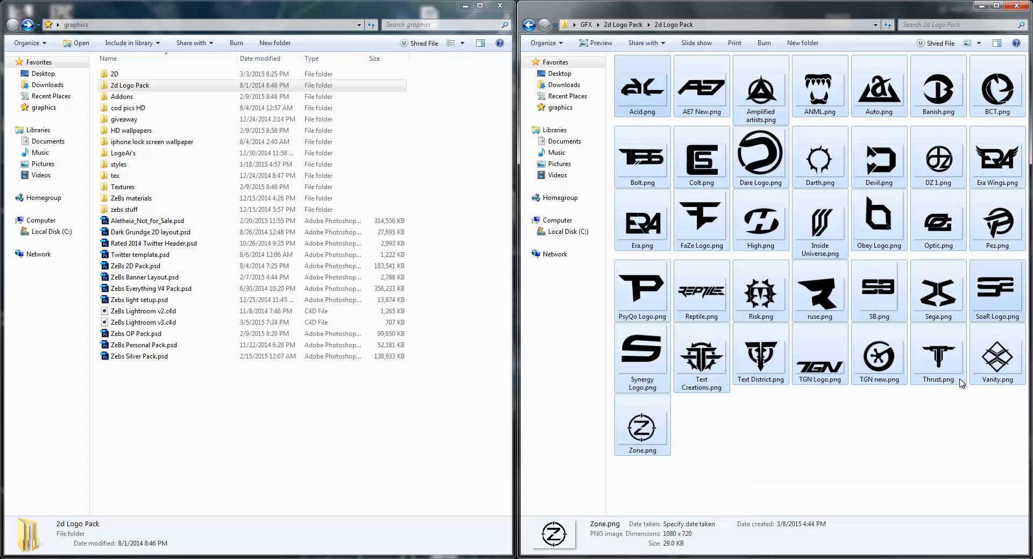
pyautogui.click(878, 352)
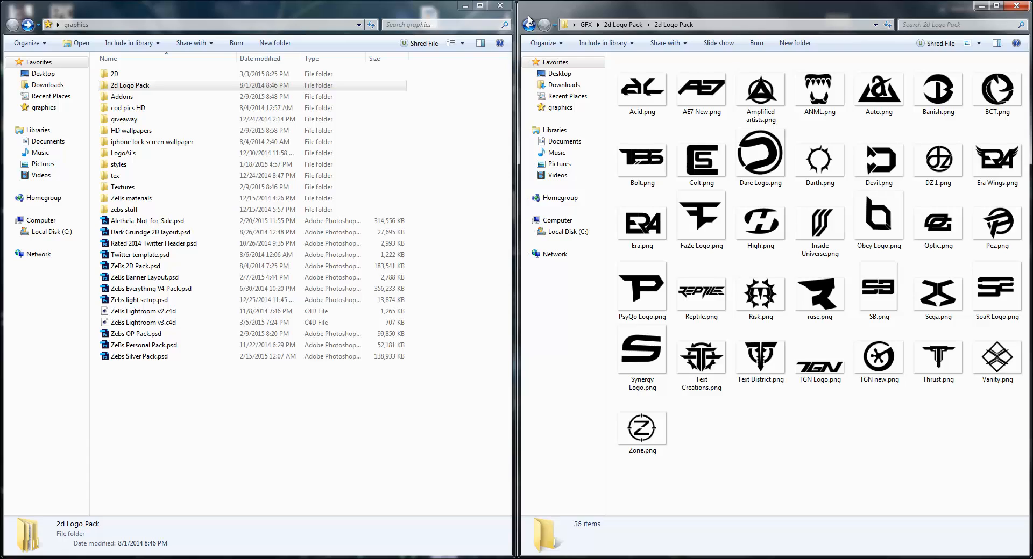
pyautogui.moveTo(786, 455)
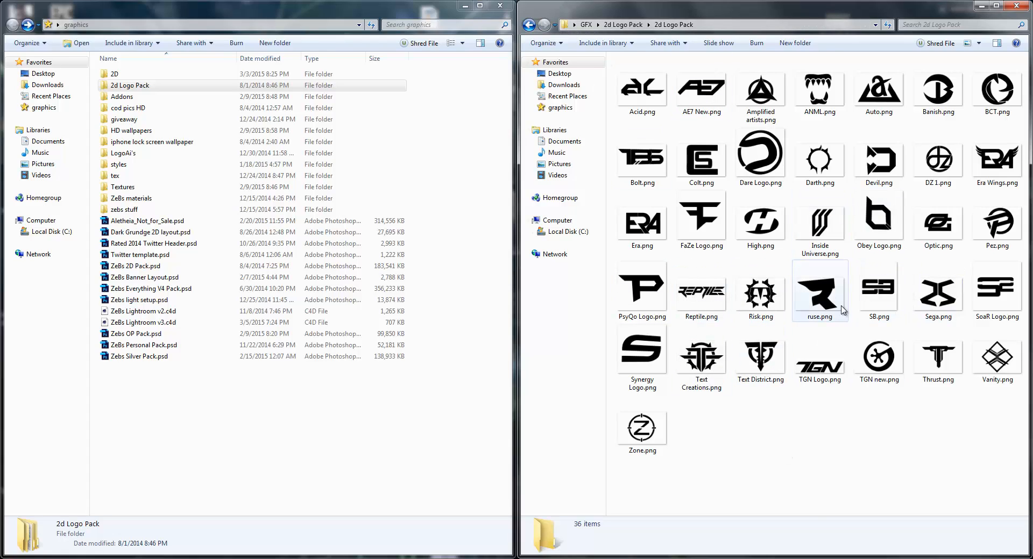
pyautogui.click(878, 346)
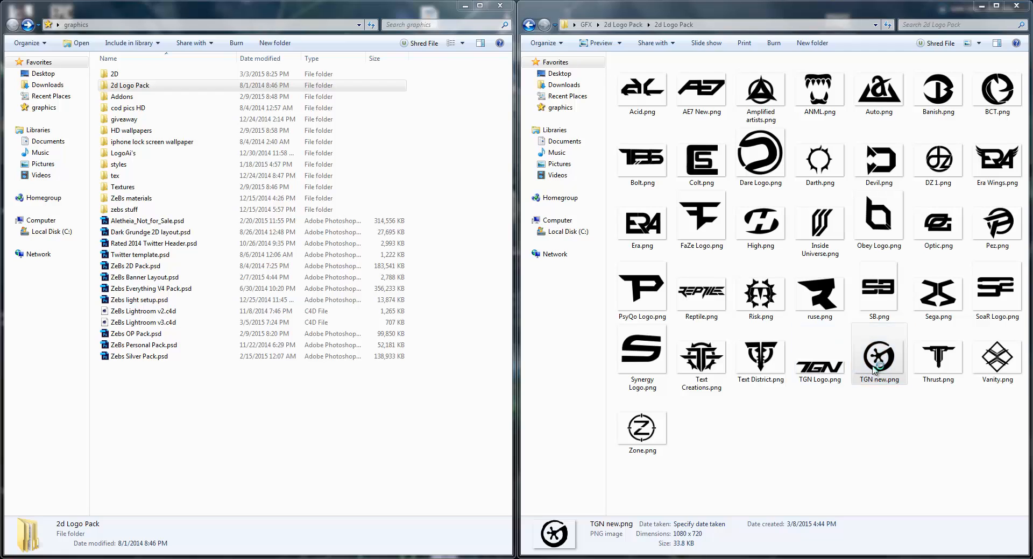
pyautogui.doubleClick(877, 355)
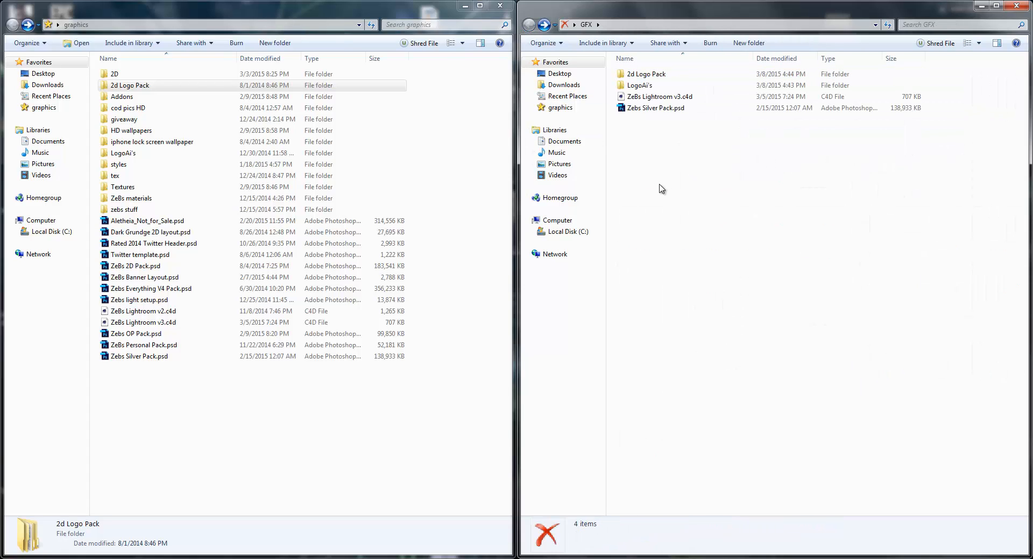
pyautogui.click(639, 85)
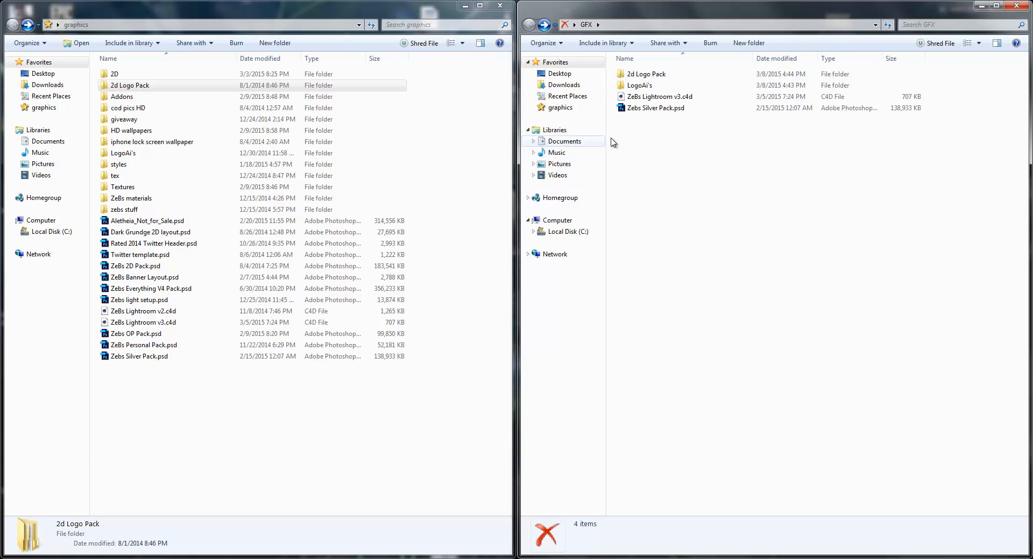
# Create a new folder inside GFX named Products
pyautogui.click(147, 220)
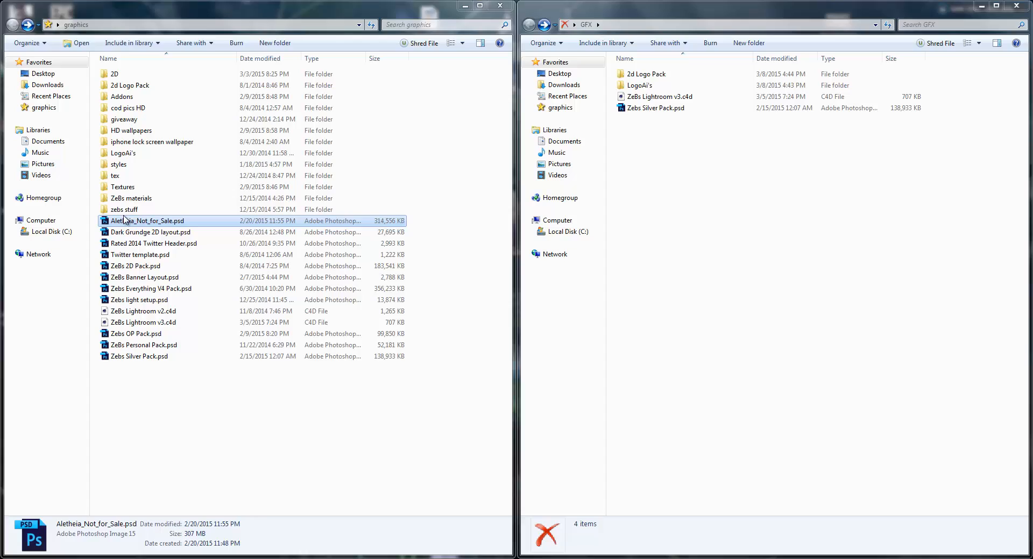
pyautogui.click(122, 96)
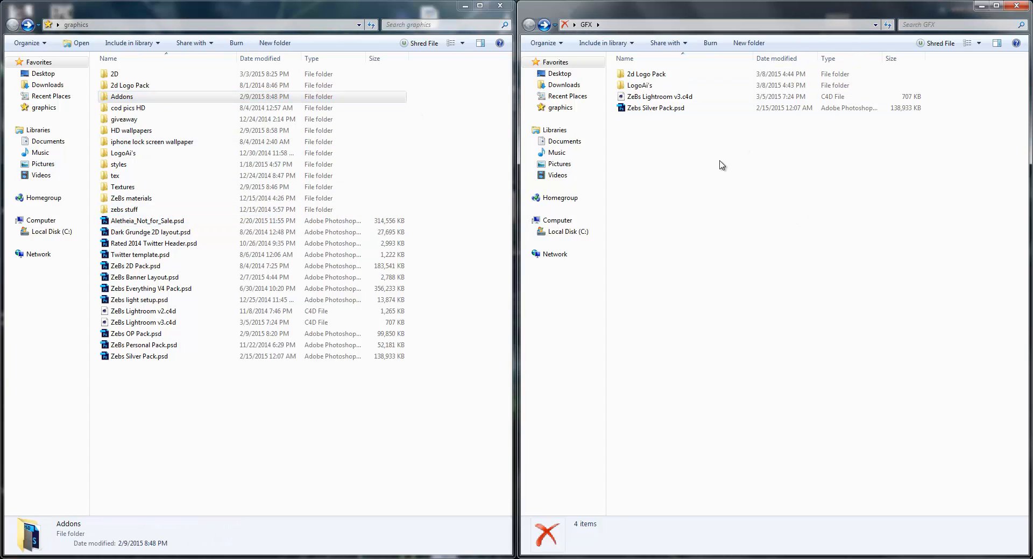
pyautogui.moveTo(656, 235)
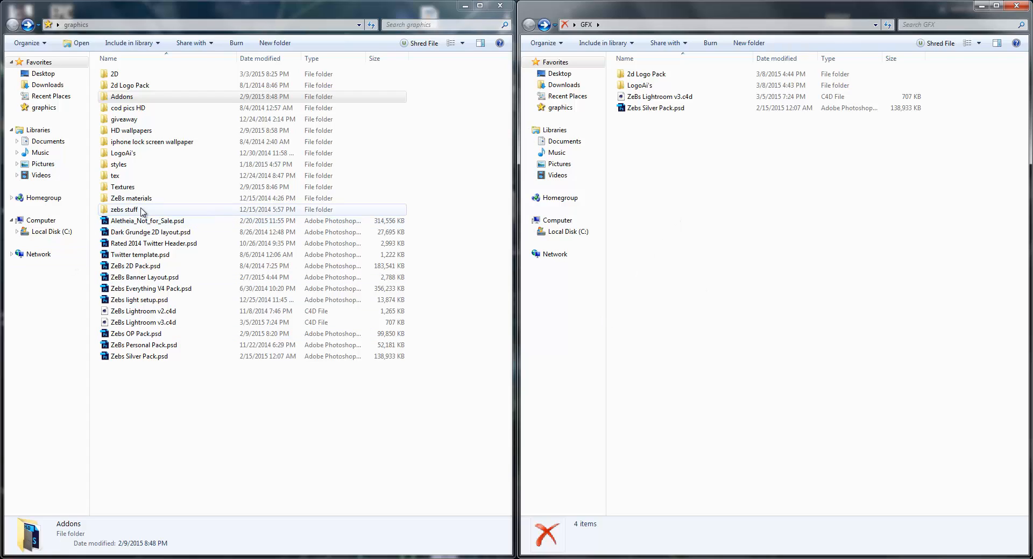
pyautogui.click(124, 210)
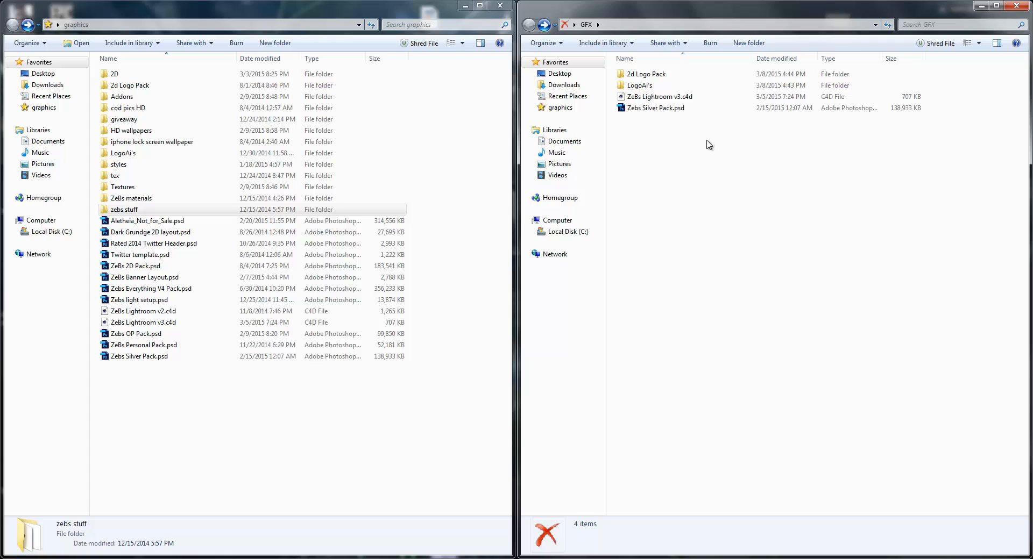
pyautogui.click(748, 43)
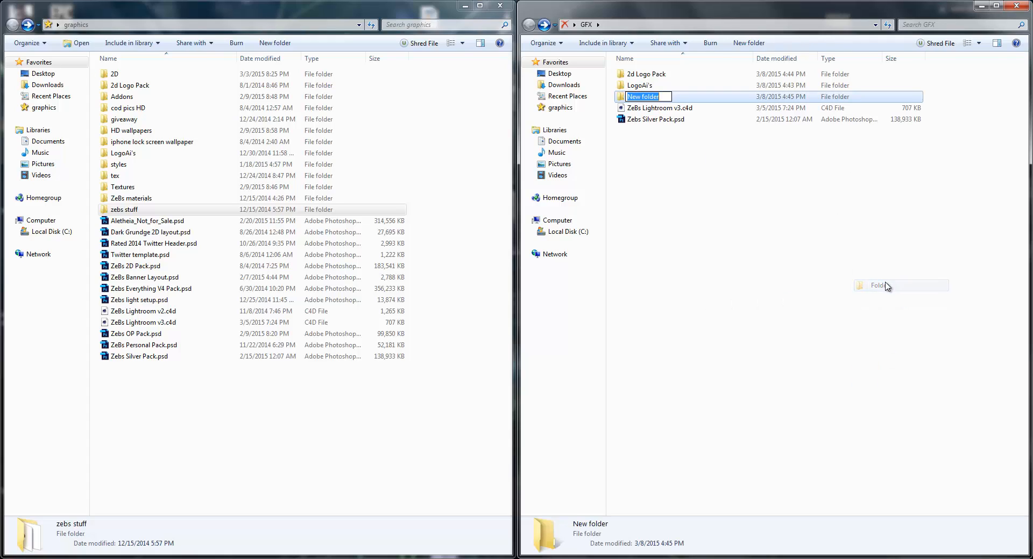
pyautogui.write('Products')
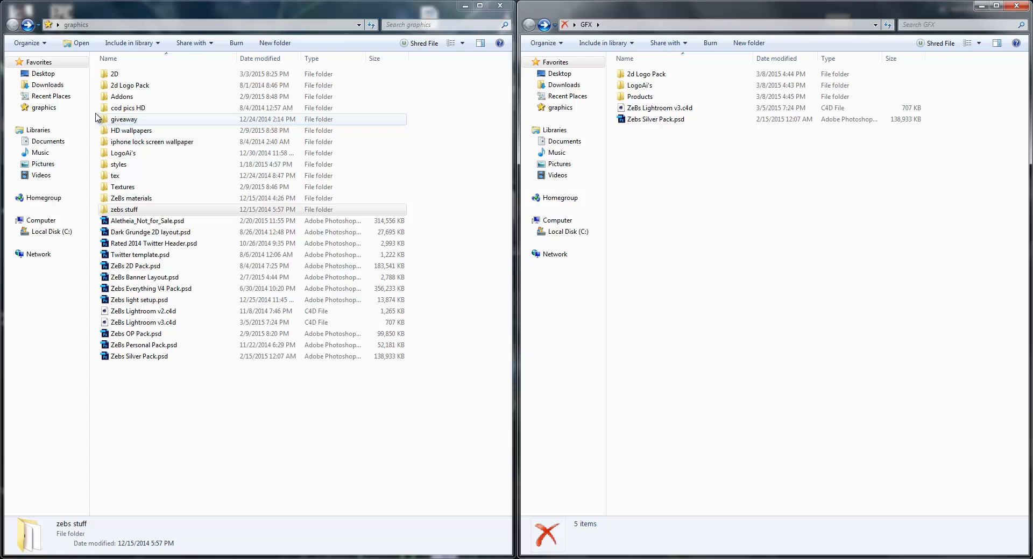
pyautogui.click(130, 130)
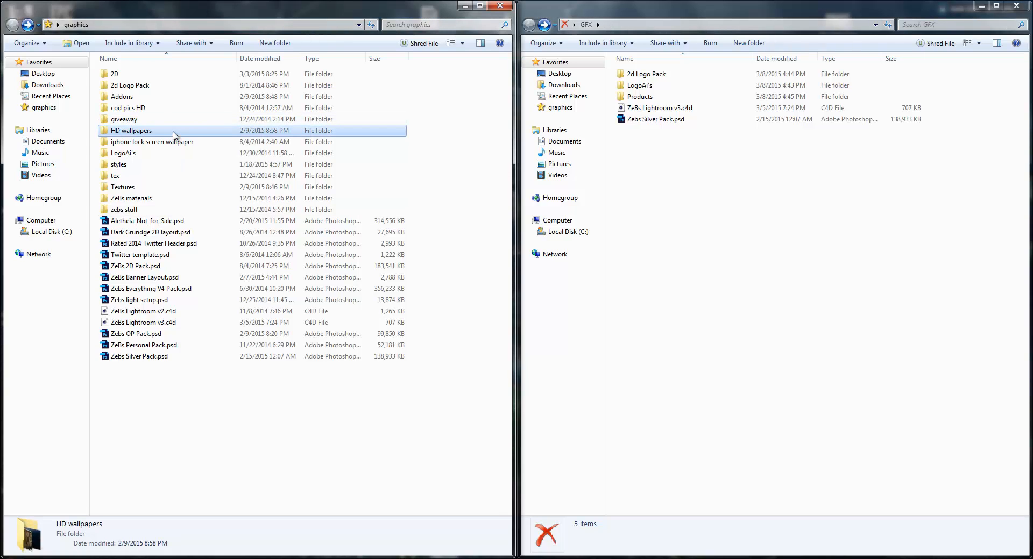
pyautogui.doubleClick(131, 130)
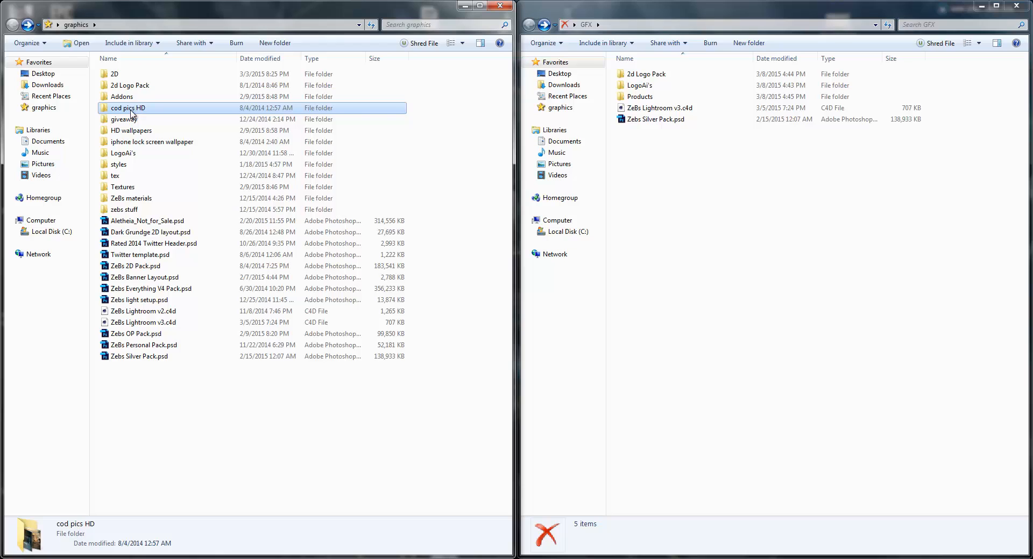
pyautogui.doubleClick(127, 108)
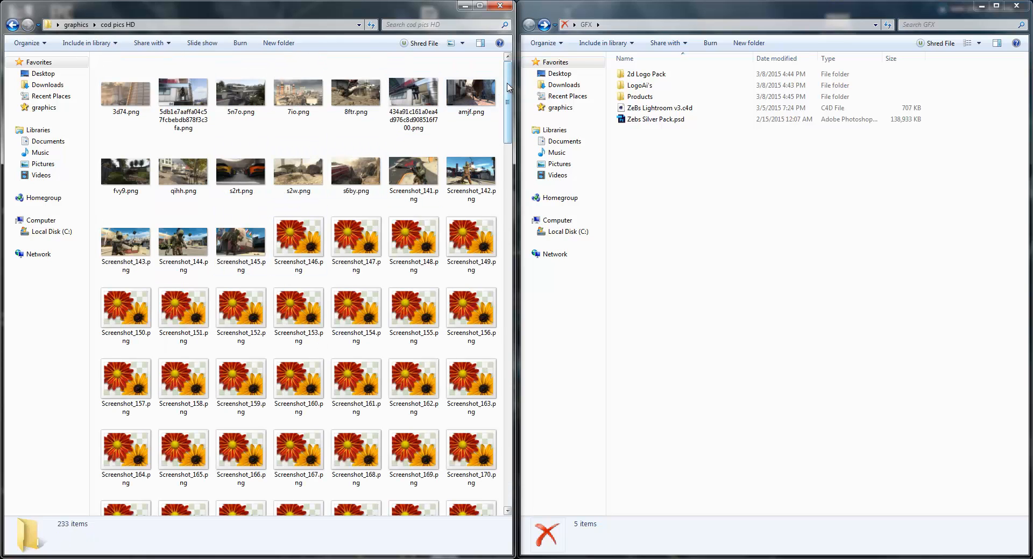
pyautogui.scroll(-3)
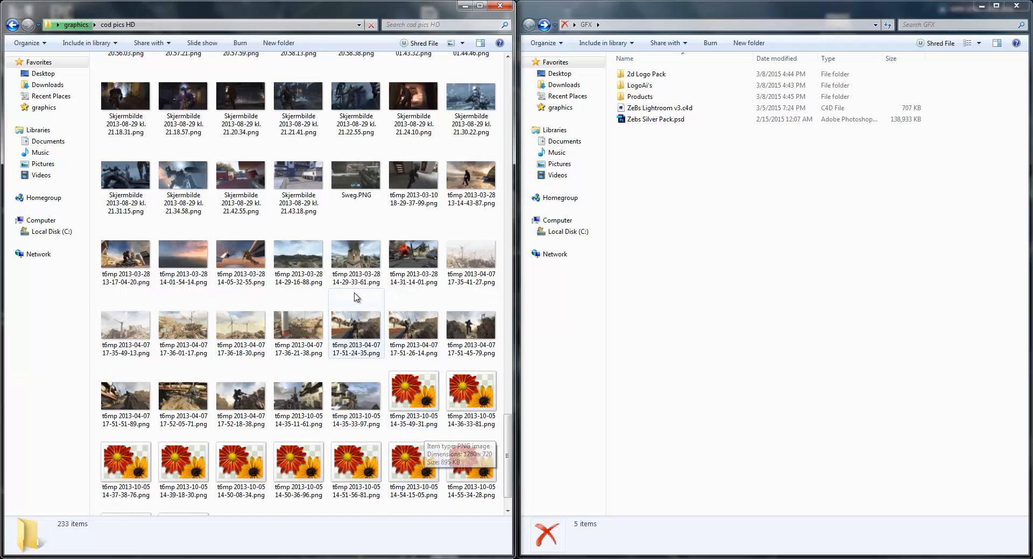
pyautogui.click(240, 256)
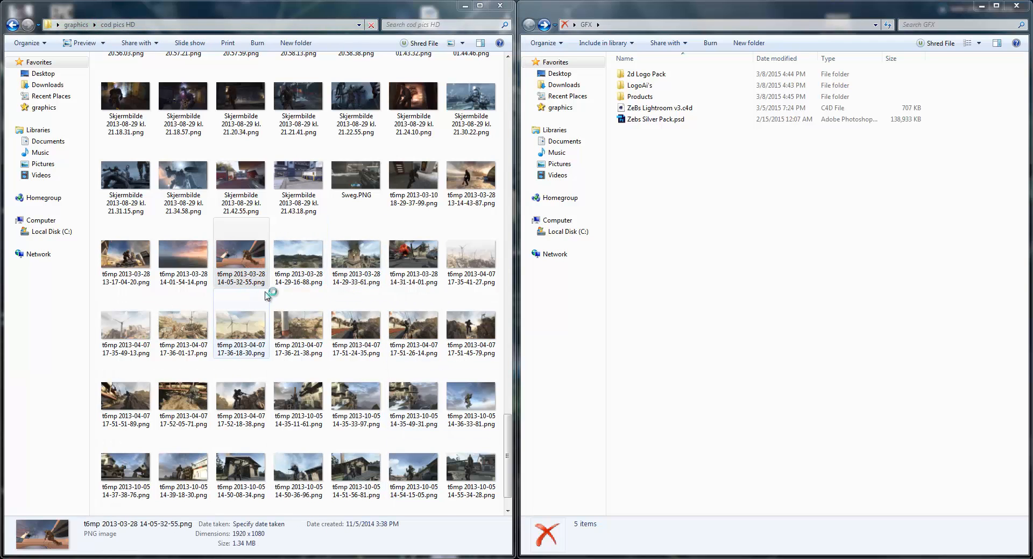
pyautogui.doubleClick(240, 255)
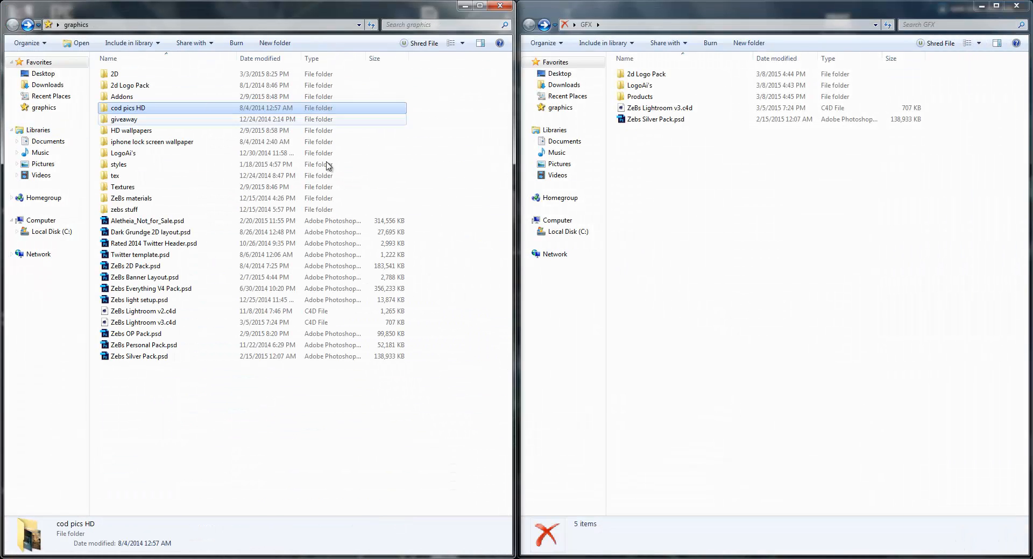
pyautogui.moveTo(149, 107)
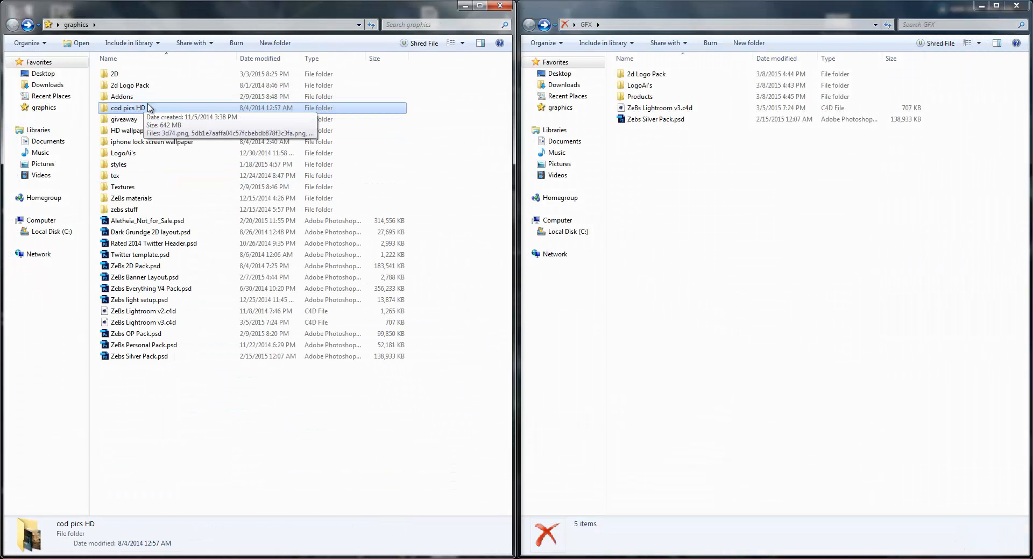
pyautogui.moveTo(162, 201)
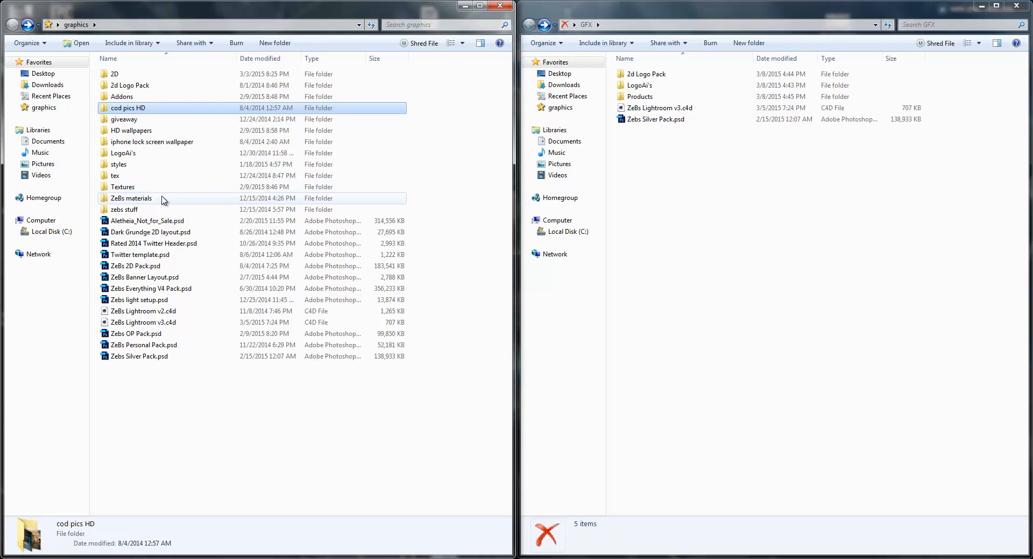
pyautogui.moveTo(191, 164)
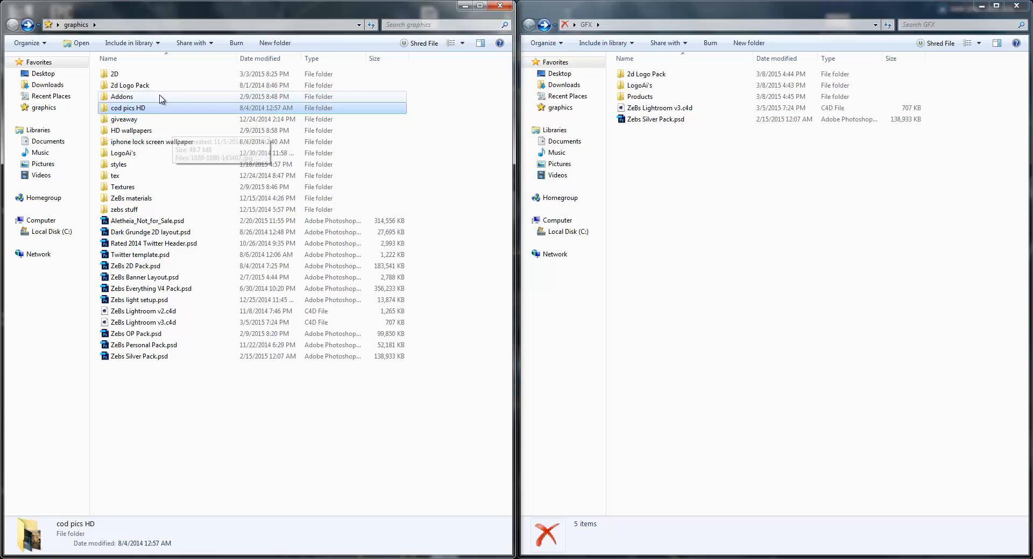
pyautogui.doubleClick(122, 97)
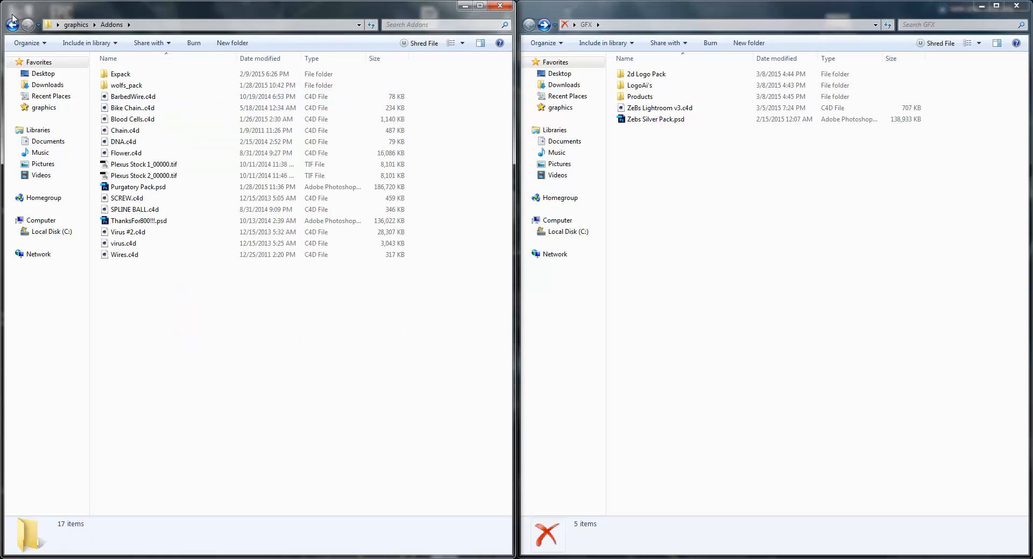
pyautogui.click(139, 220)
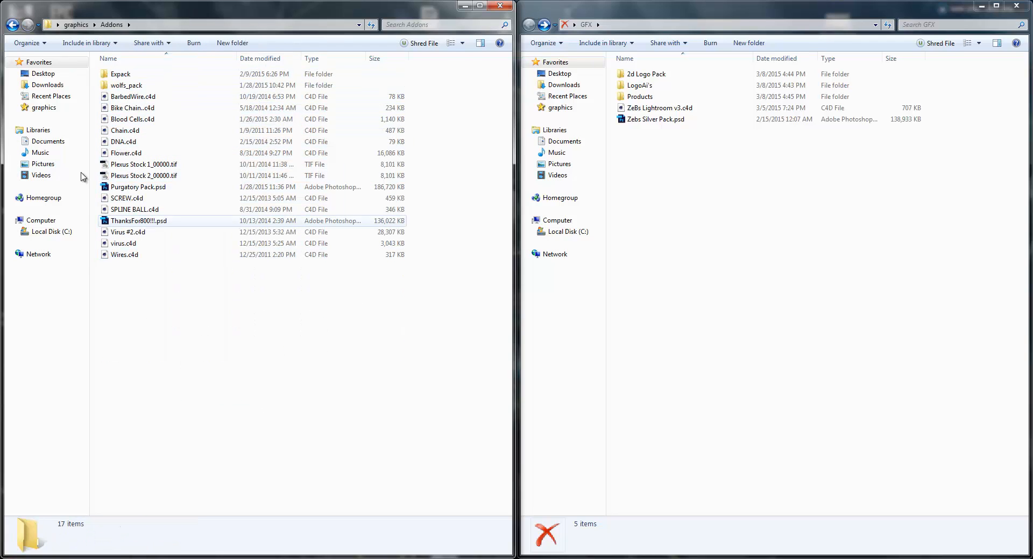
pyautogui.click(135, 209)
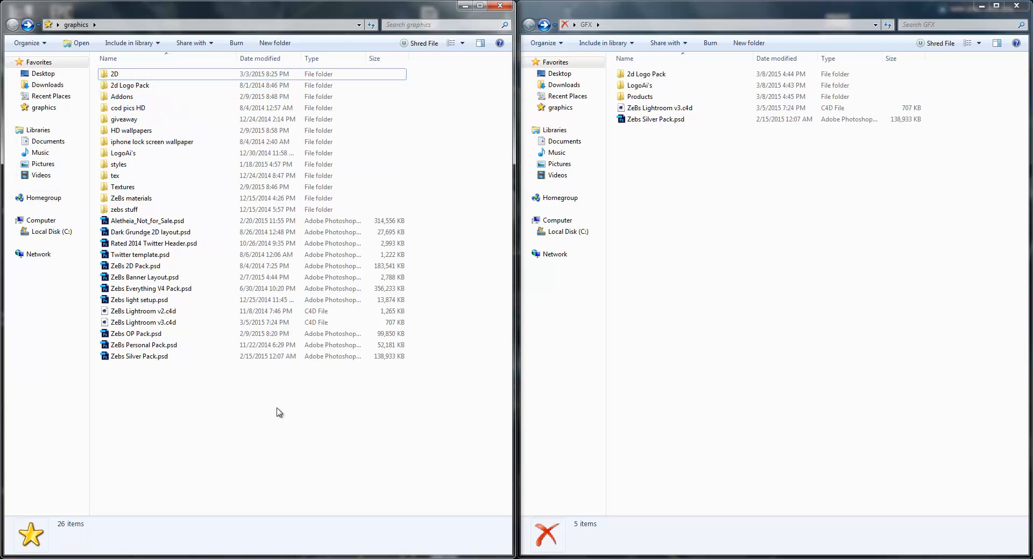
# Close the graphics folder window, leaving the five-item GFX window open
pyautogui.click(502, 6)
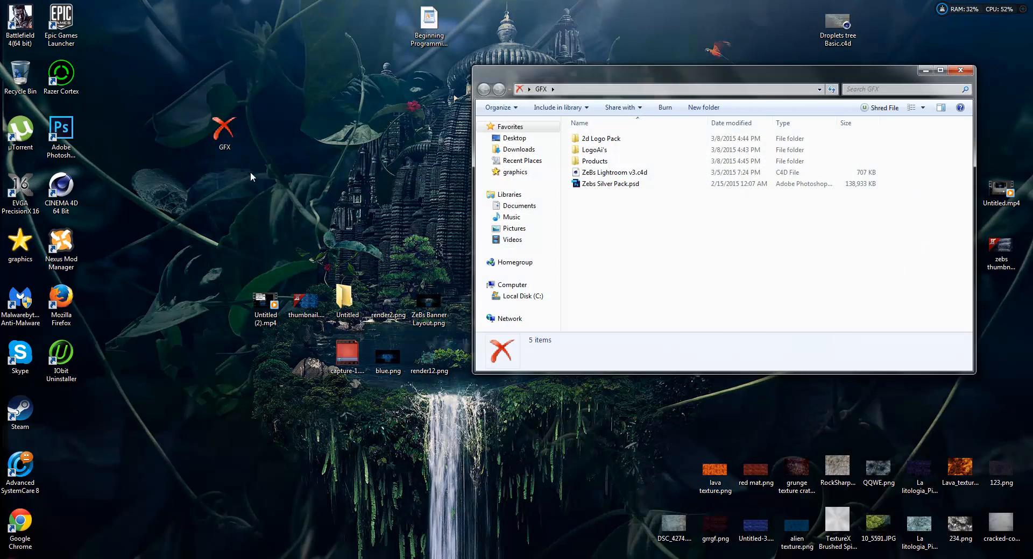
pyautogui.moveTo(650, 323)
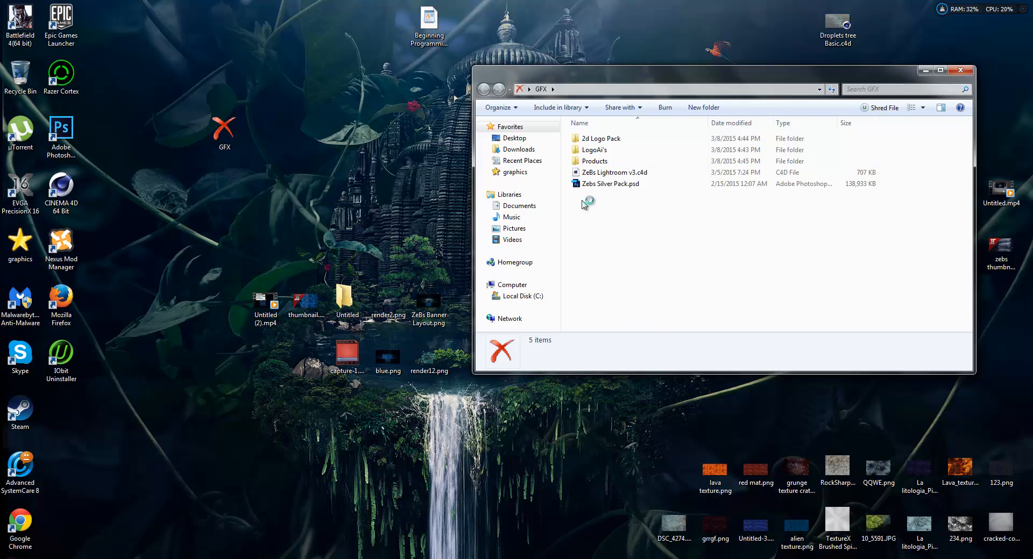
pyautogui.moveTo(618, 261)
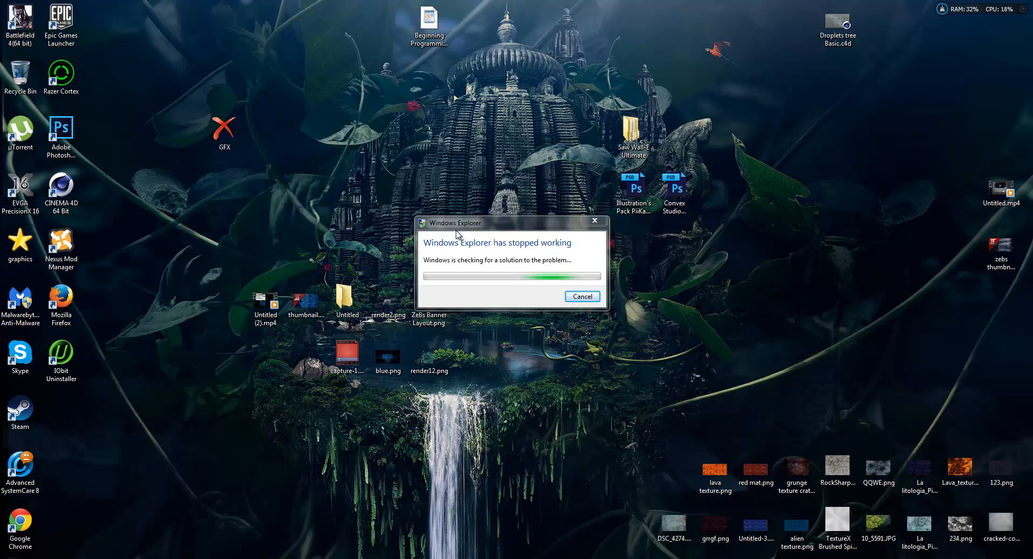
# Drag the Windows Explorer stopped-working notice toward the upper left, near the GFX icon
pyautogui.moveTo(512, 222); pyautogui.dragTo(381, 133)
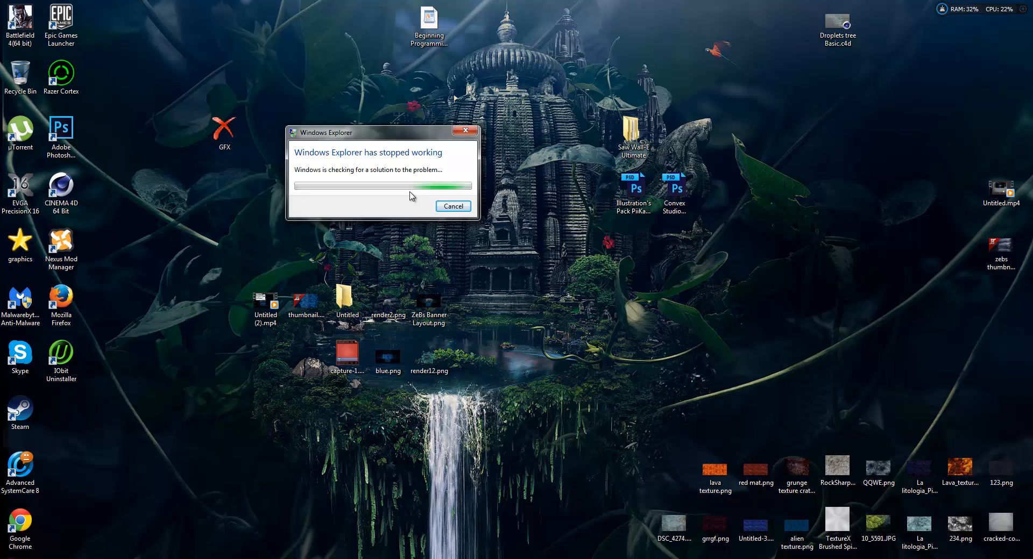
pyautogui.moveTo(533, 369)
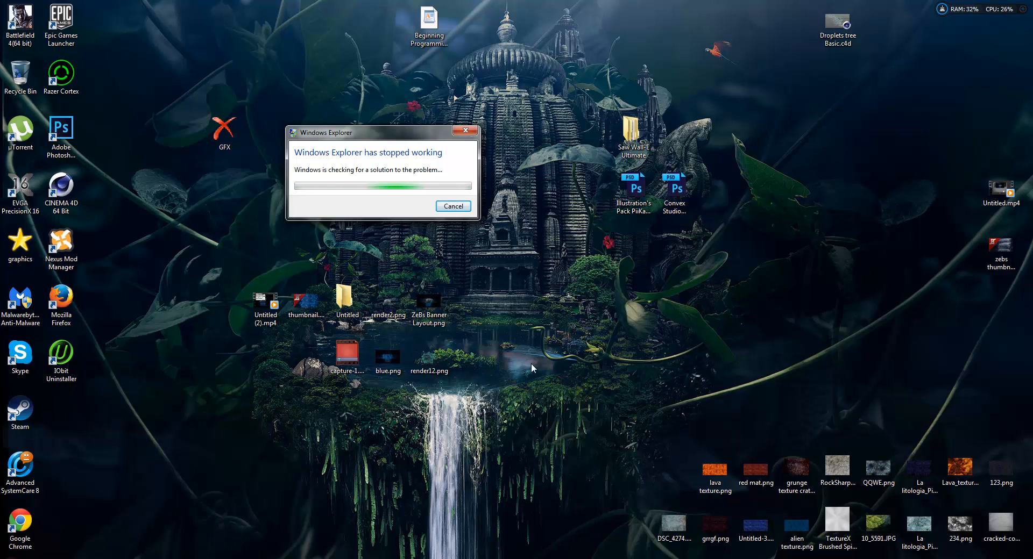